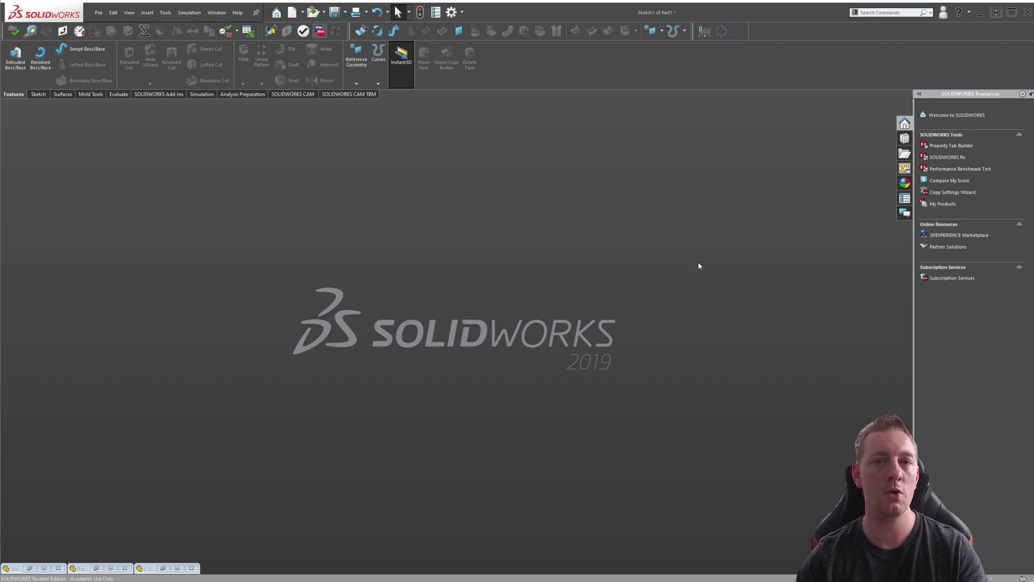
mouse_move(678, 289)
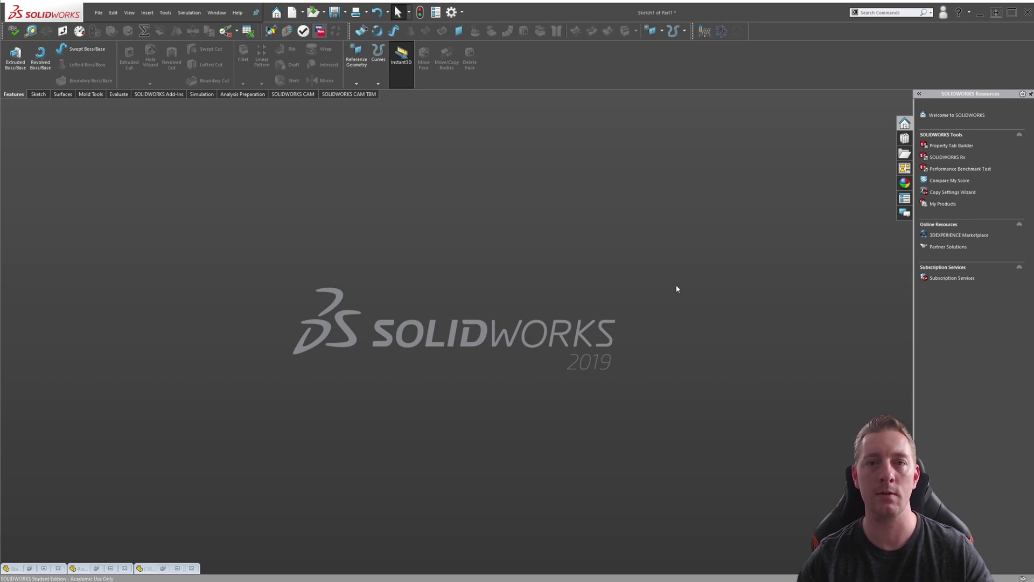
mouse_move(691, 277)
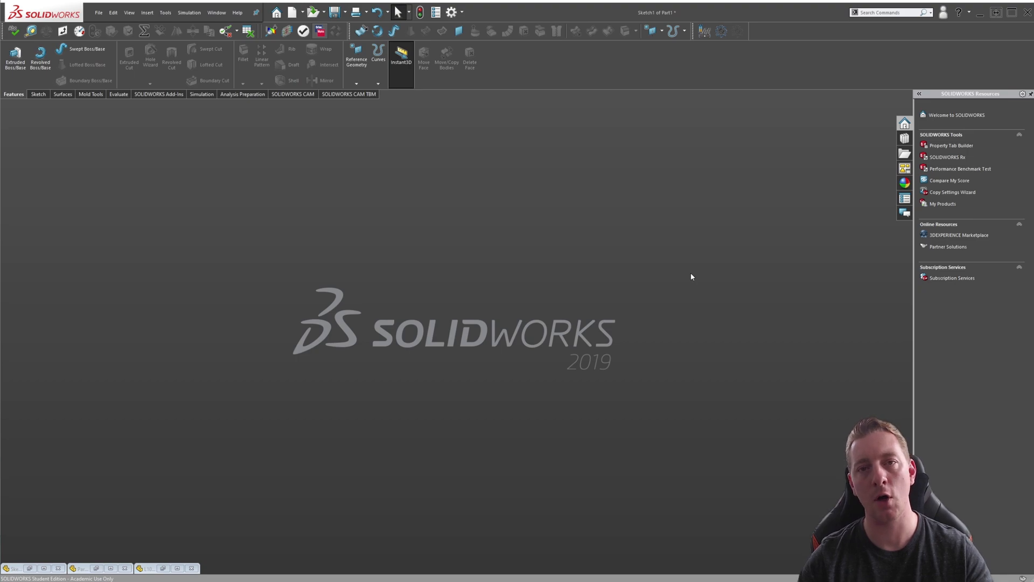
mouse_move(687, 273)
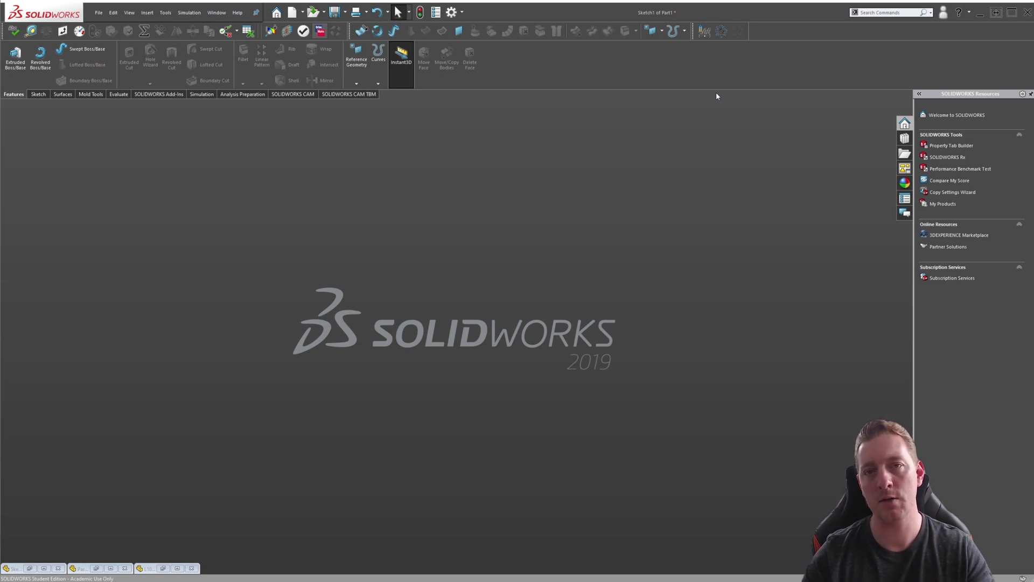
mouse_move(771, 347)
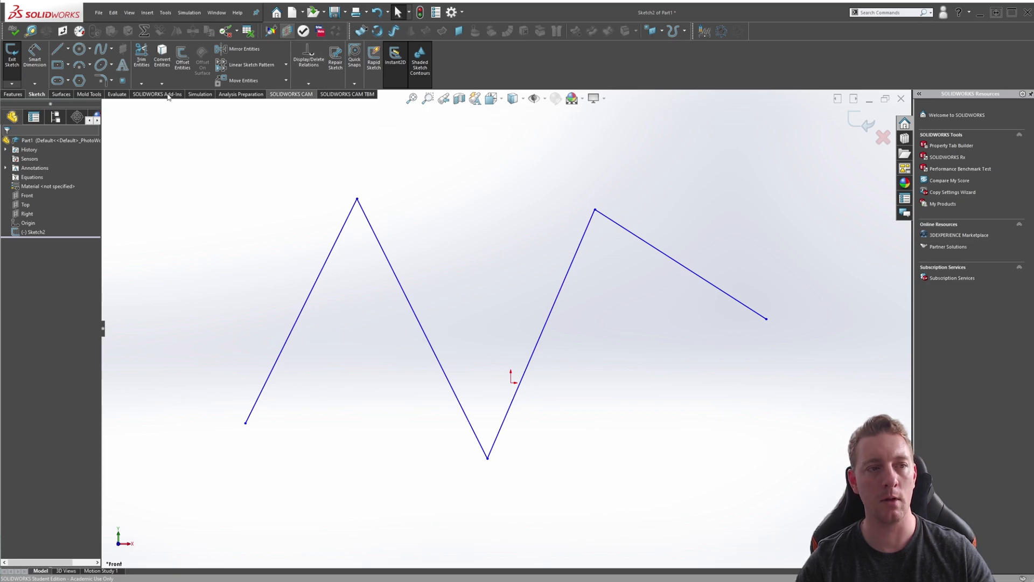
mouse_move(182, 57)
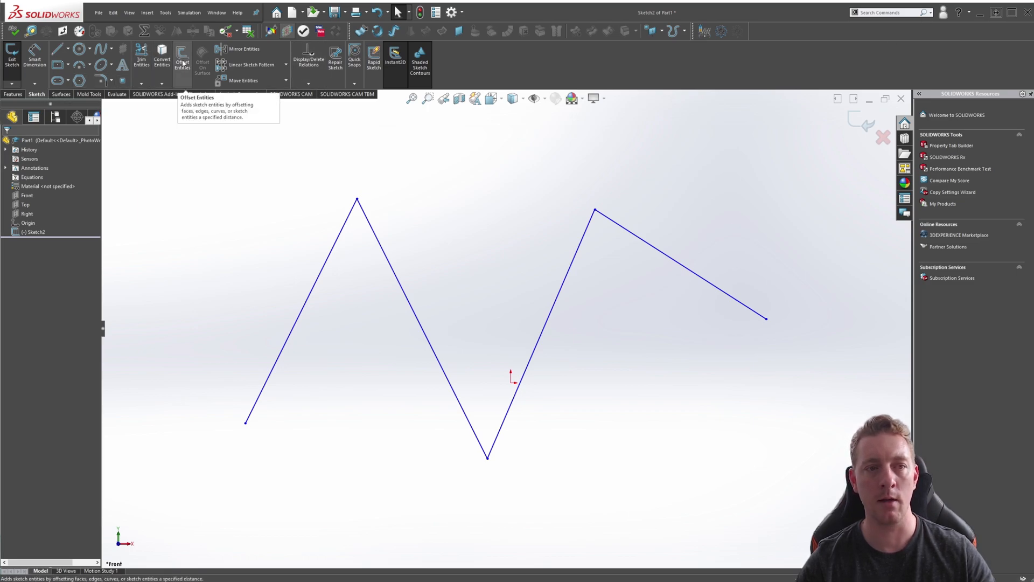
- Launch Offset Entities on the zig-zag line sketch
left_click(165, 13)
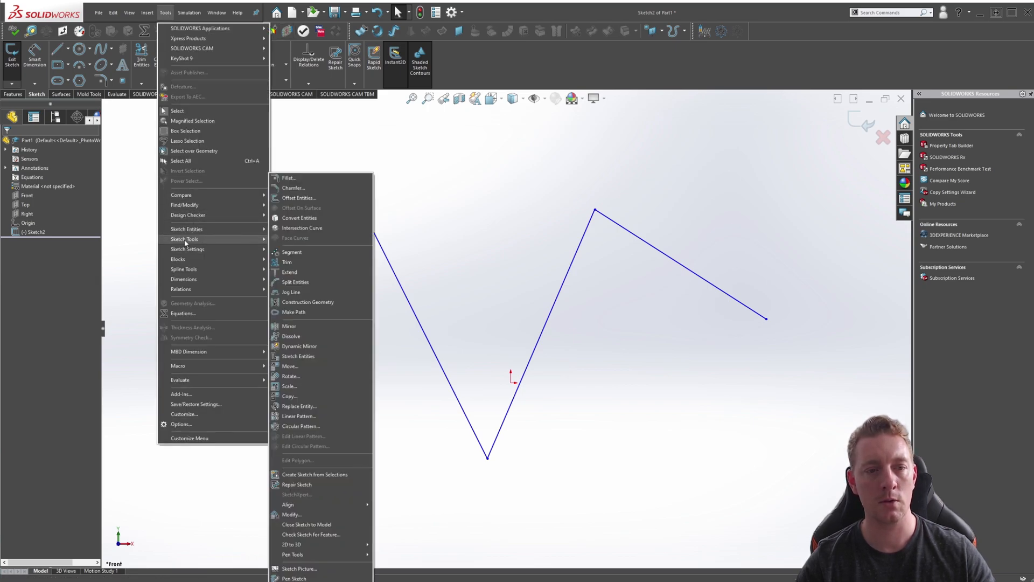
mouse_move(298, 198)
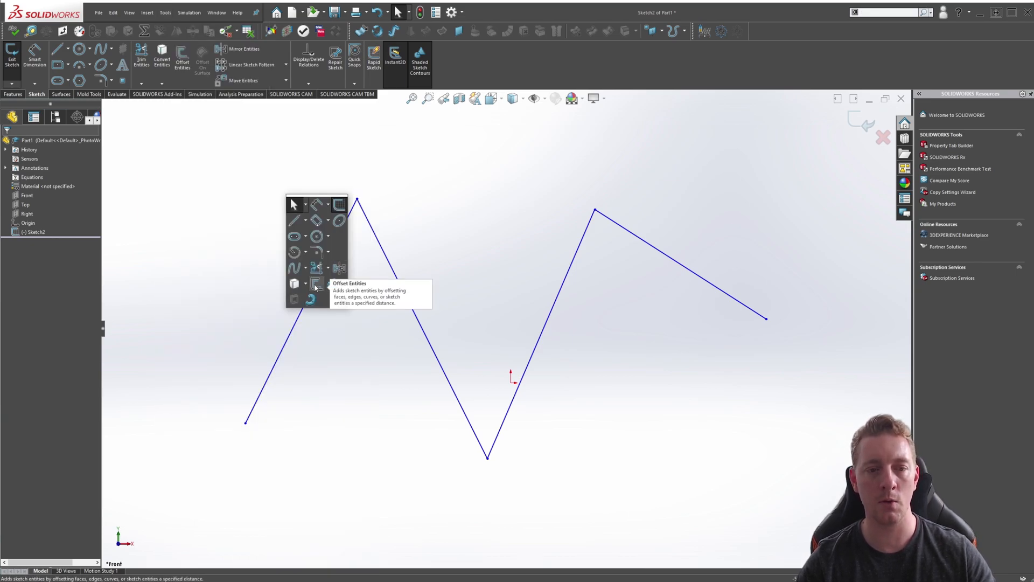
left_click(315, 285)
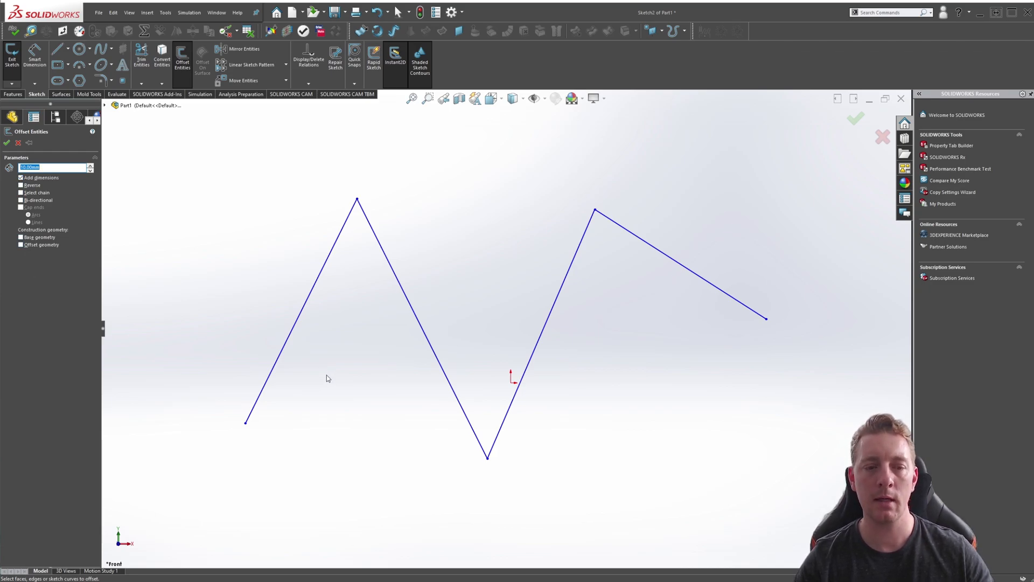
- Replace the offset distance with 20 mm
left_click(286, 352)
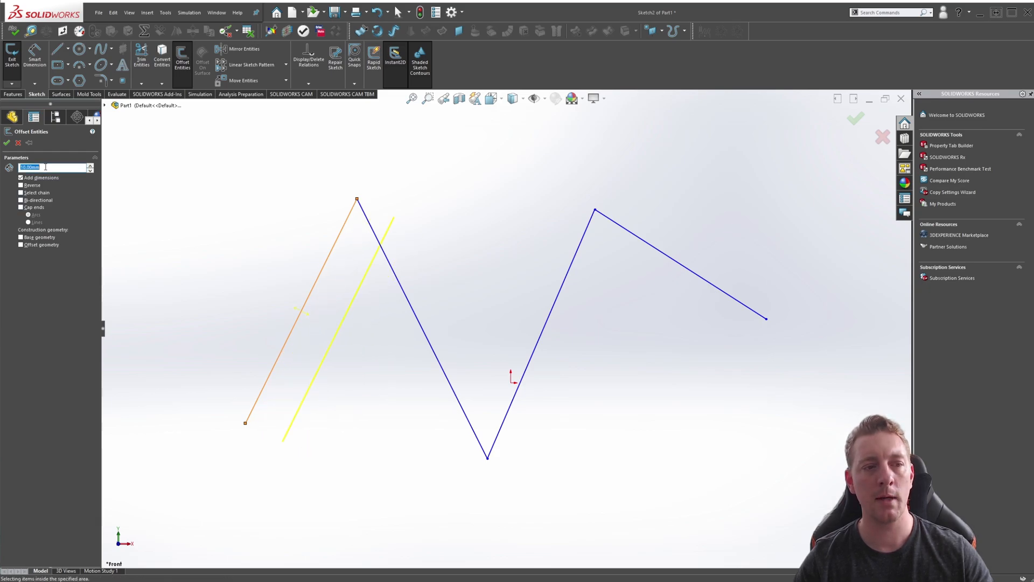
type("20")
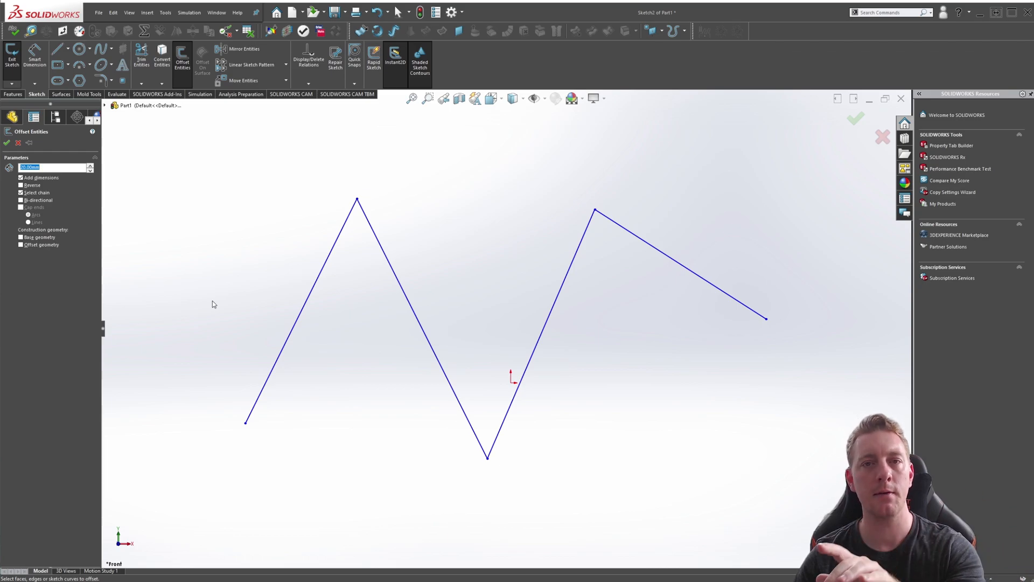
mouse_move(210, 307)
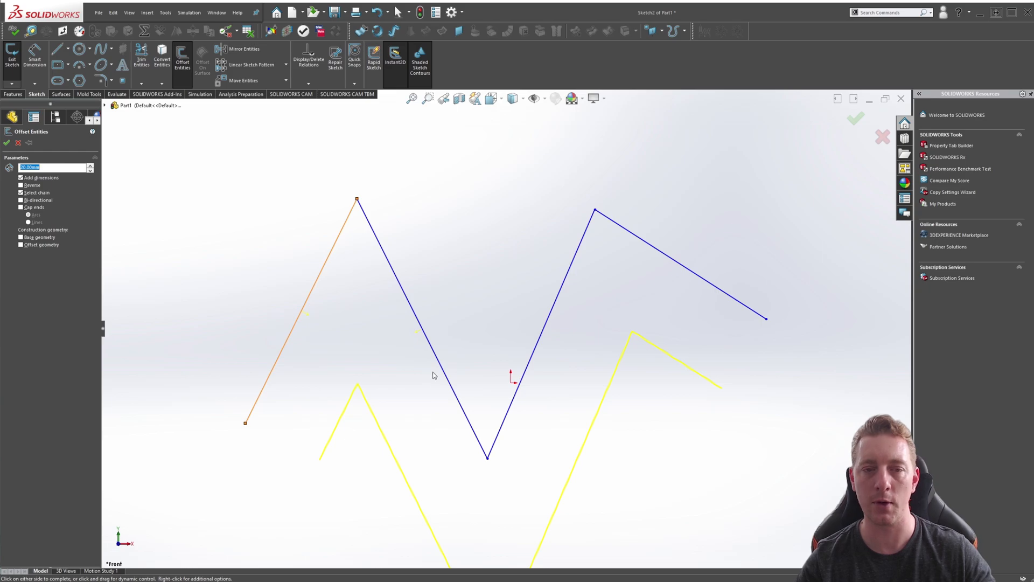
mouse_move(140, 219)
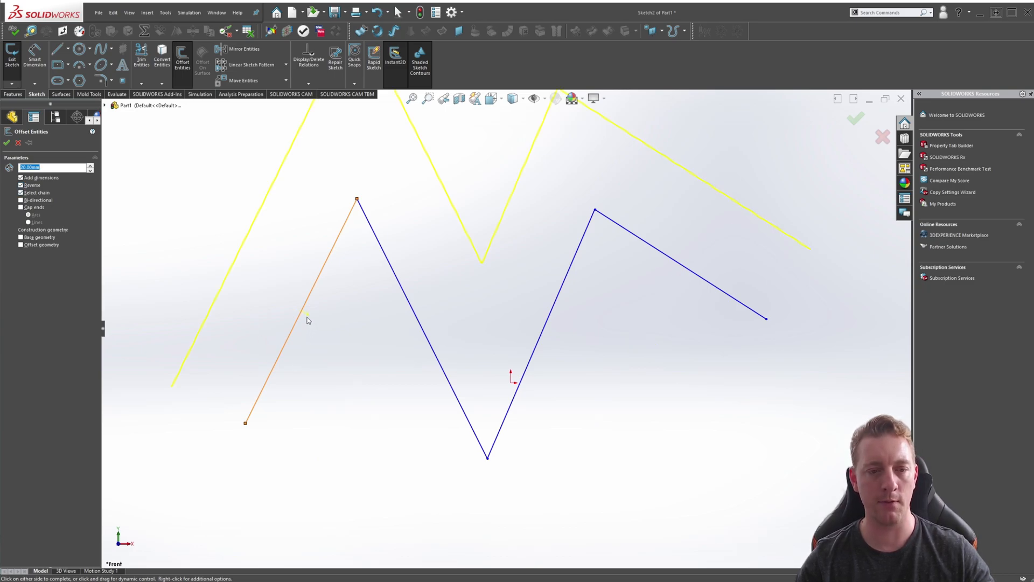
mouse_move(299, 311)
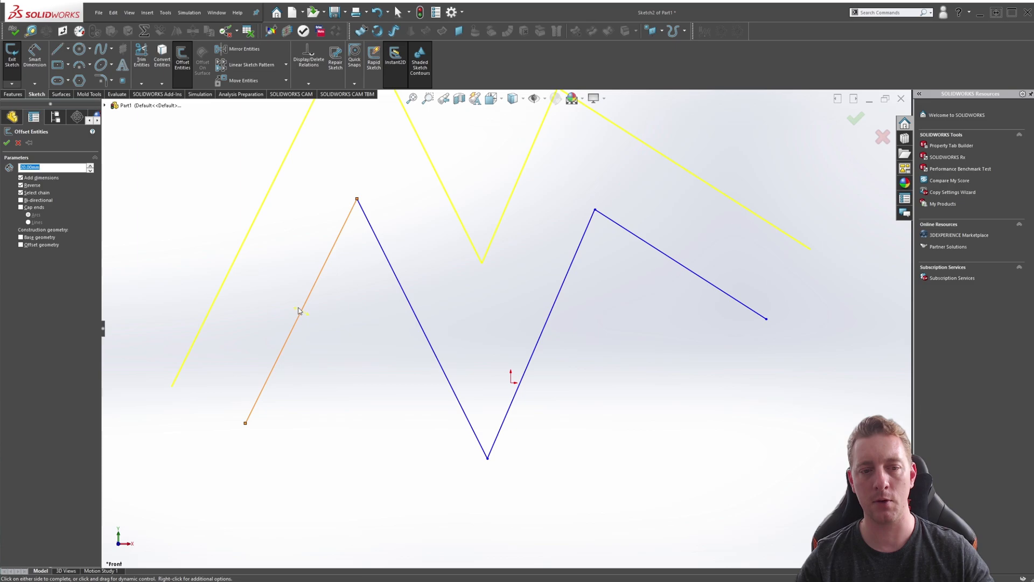
mouse_move(308, 318)
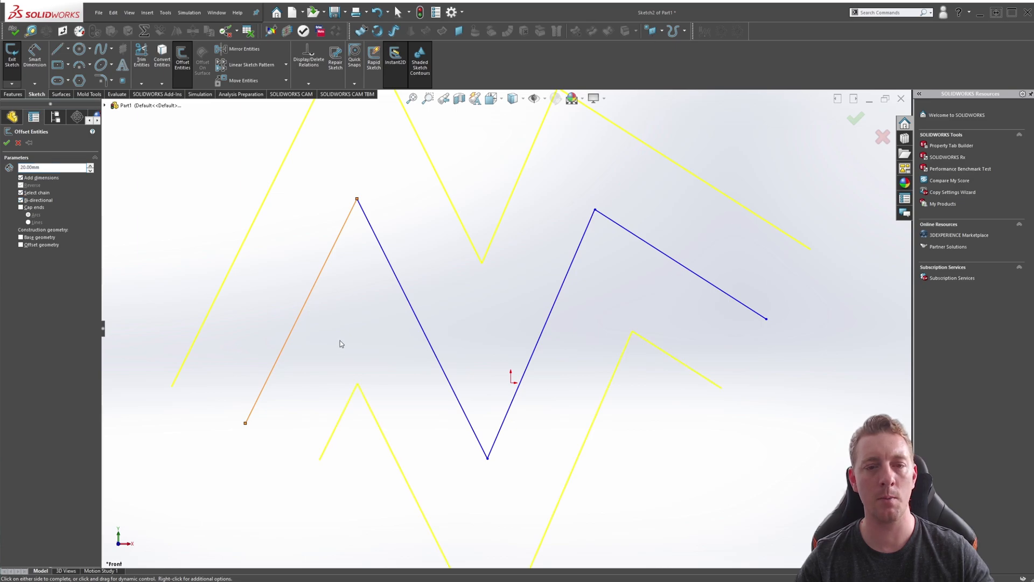
mouse_move(319, 218)
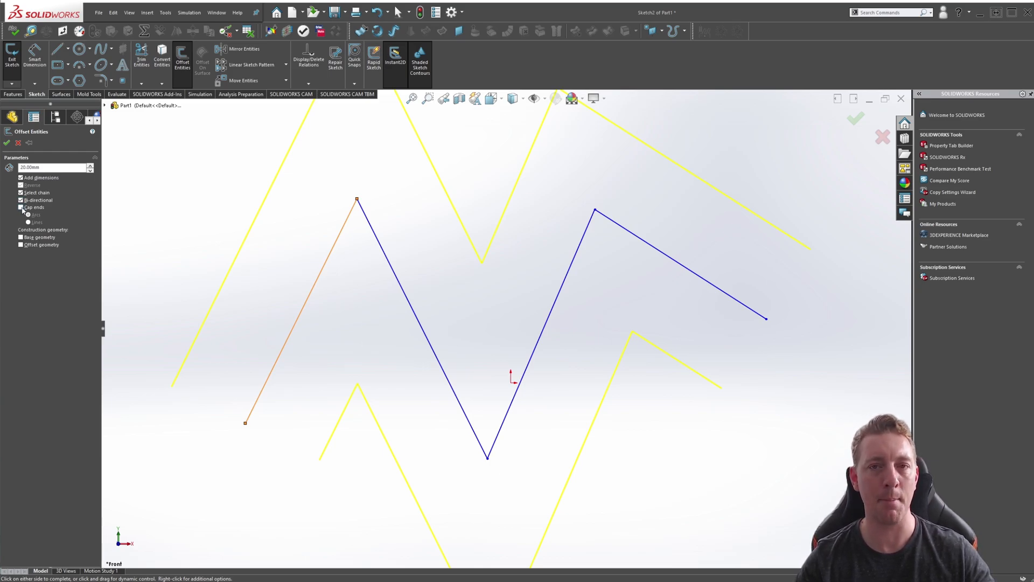
- Turn on capped ends, try straight line caps, then return to arc caps
left_click(20, 207)
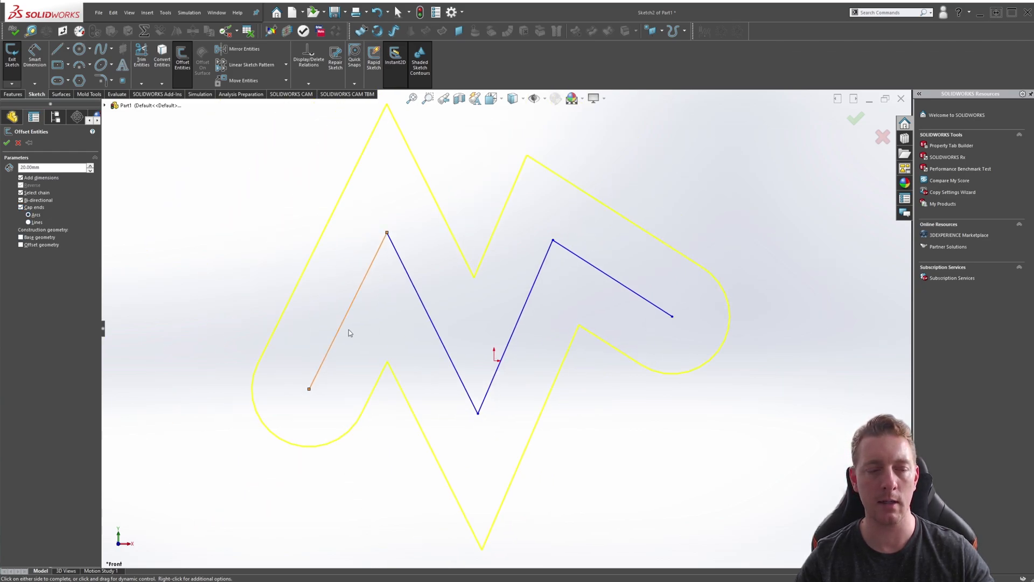
mouse_move(574, 361)
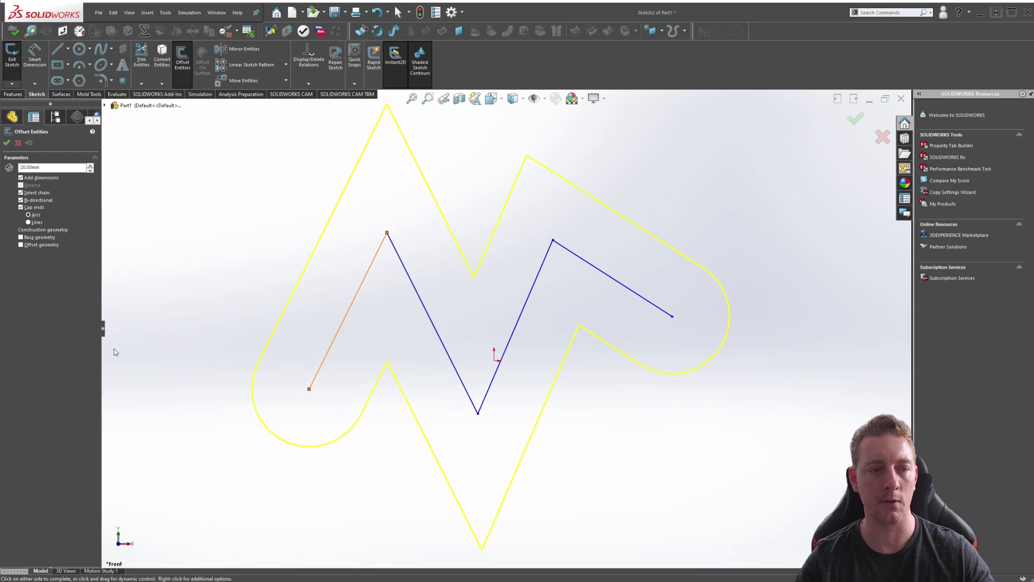
left_click(28, 222)
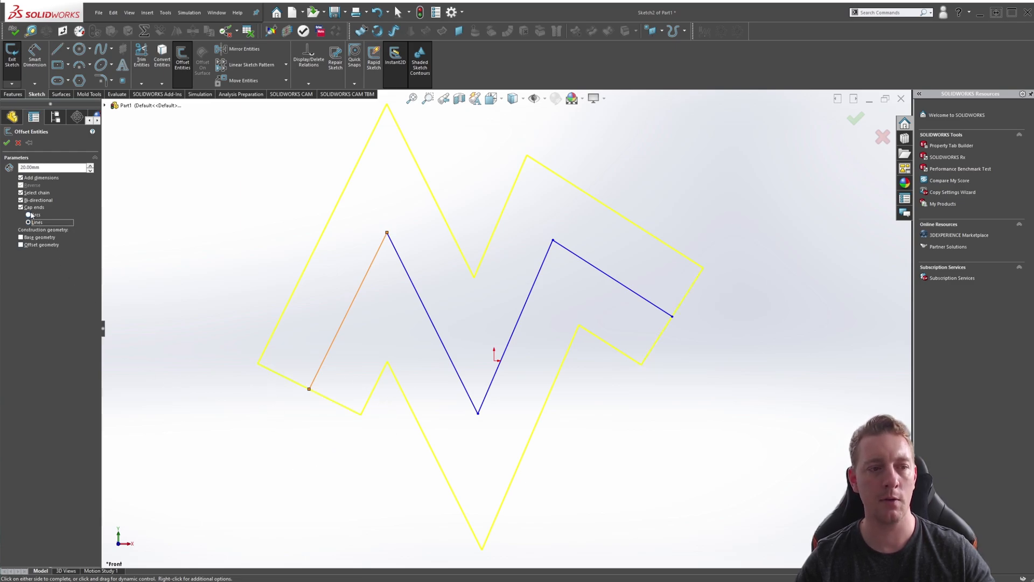
left_click(29, 214)
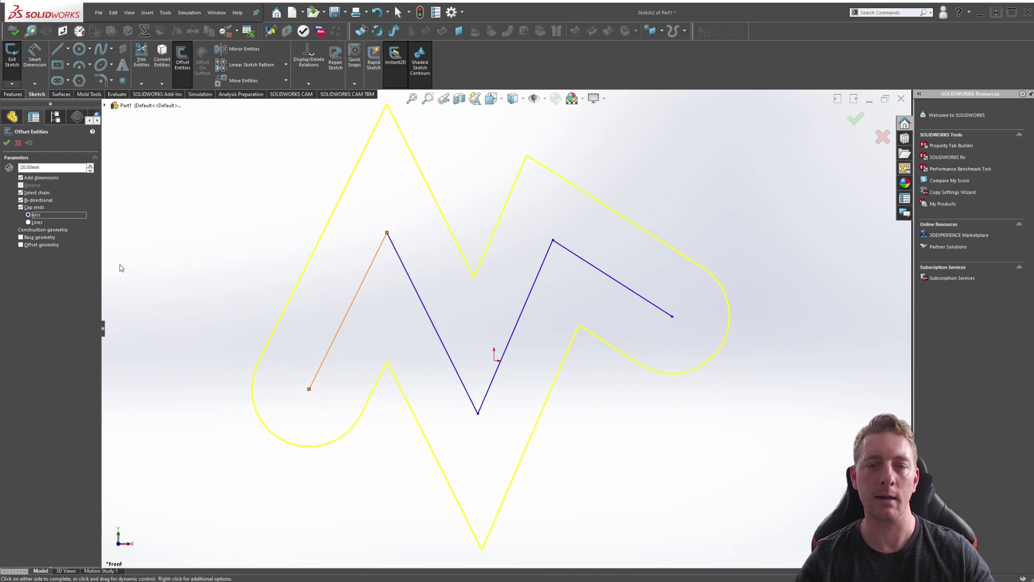
mouse_move(618, 281)
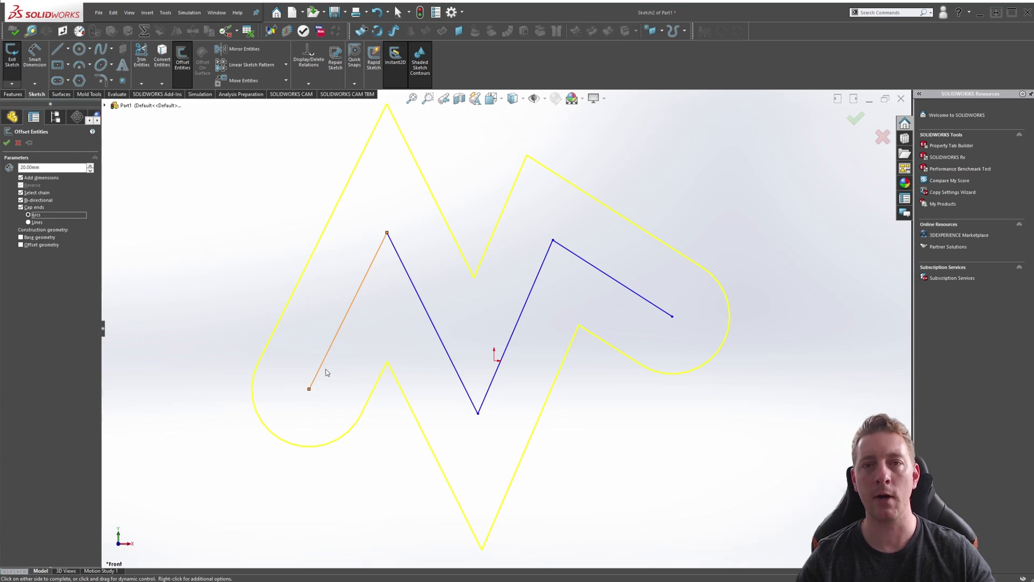
mouse_move(453, 407)
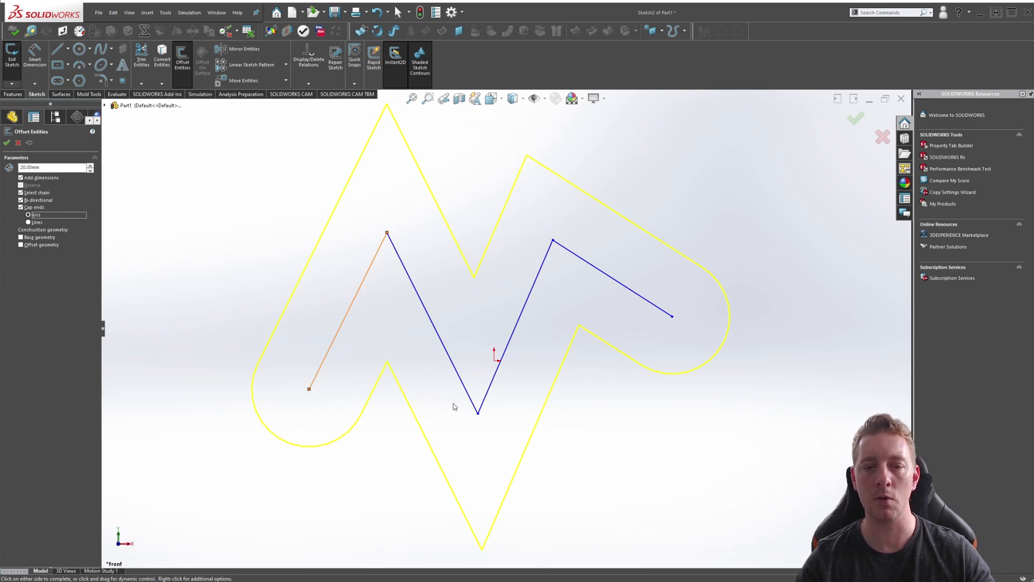
mouse_move(323, 369)
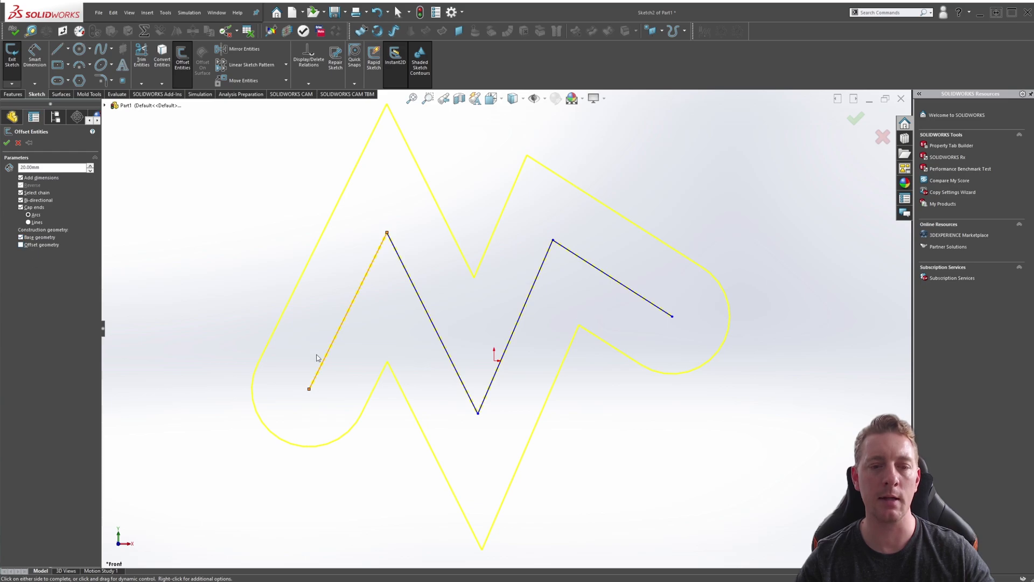
mouse_move(606, 265)
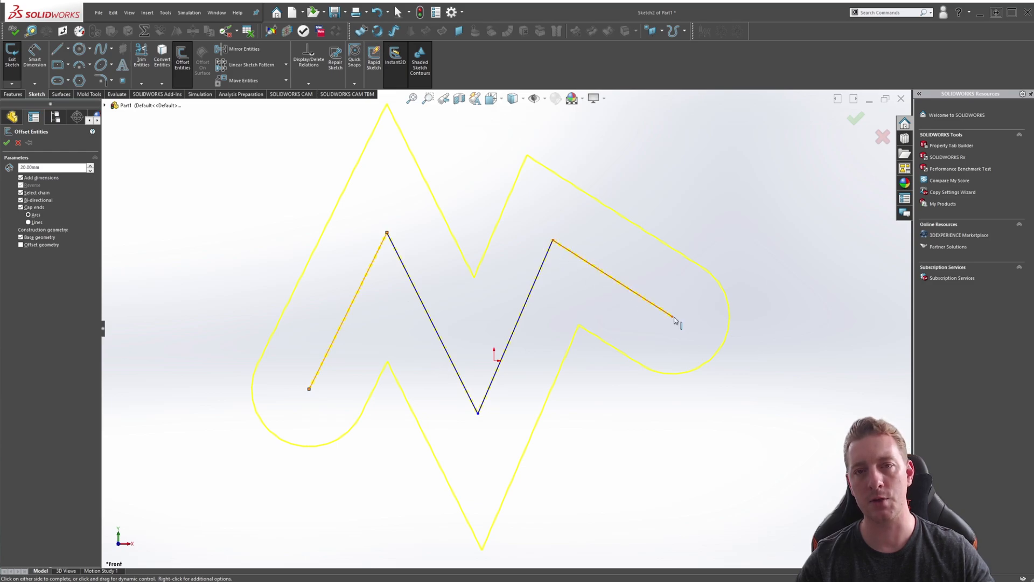
mouse_move(641, 316)
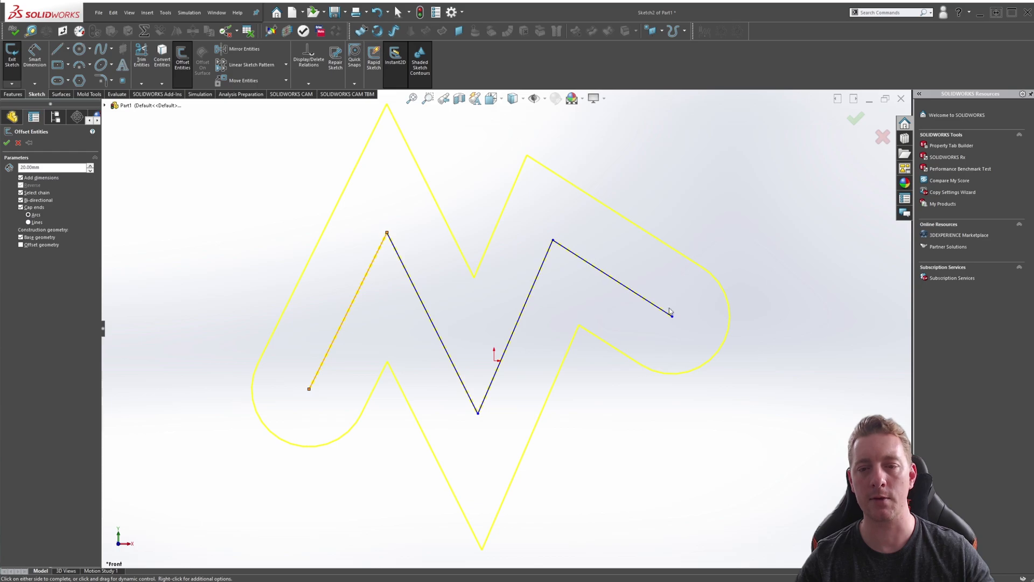
mouse_move(707, 344)
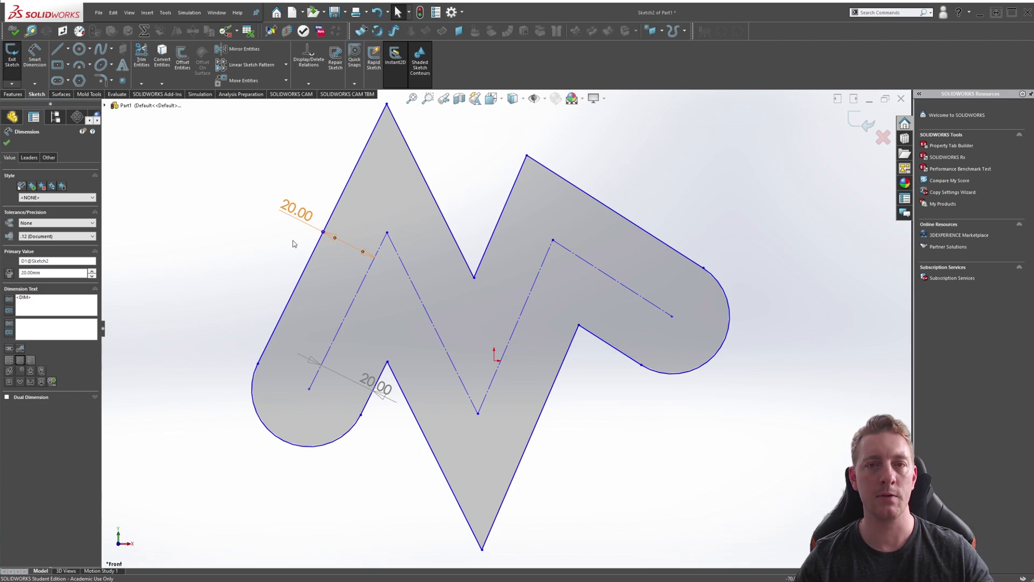
mouse_move(300, 219)
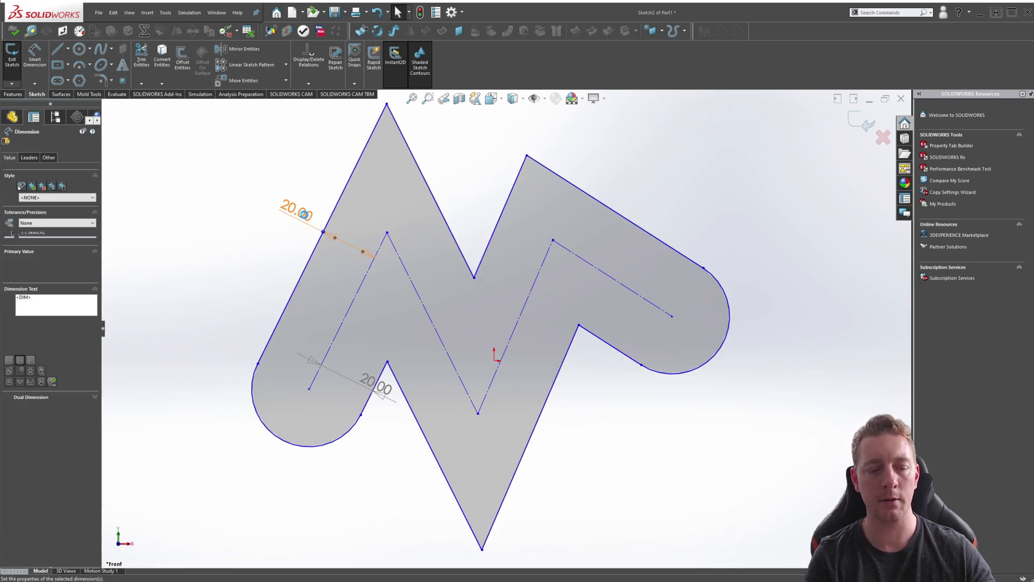
- Change the 20.00 offset distance dimension to 30 and confirm it
double_click(296, 214)
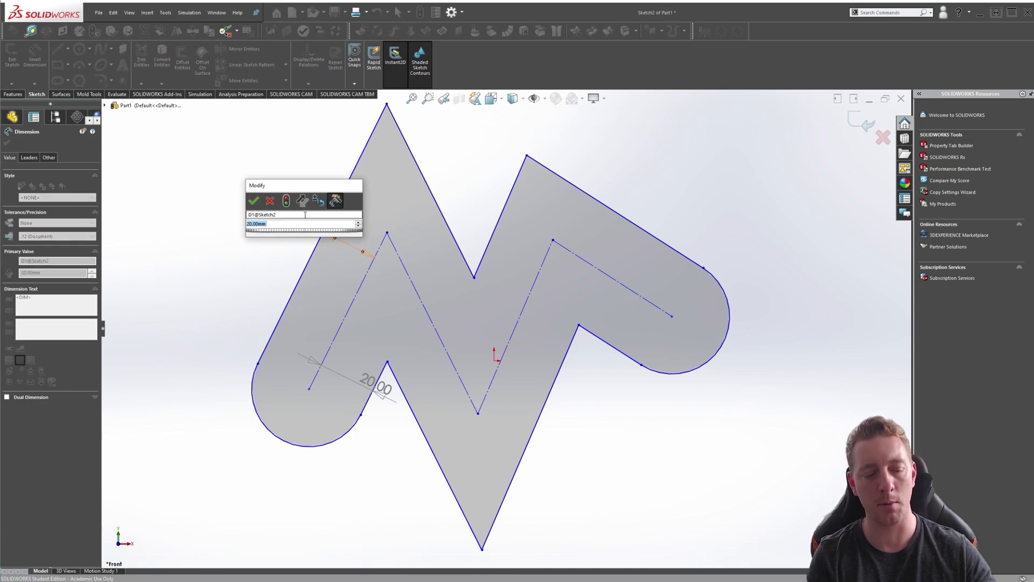
type("30")
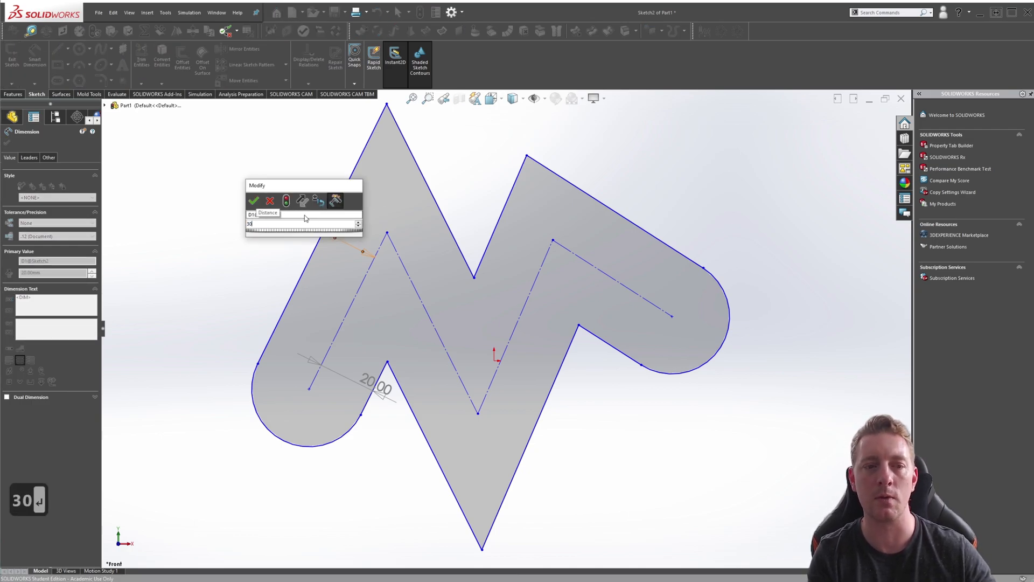
left_click(254, 201)
type("10")
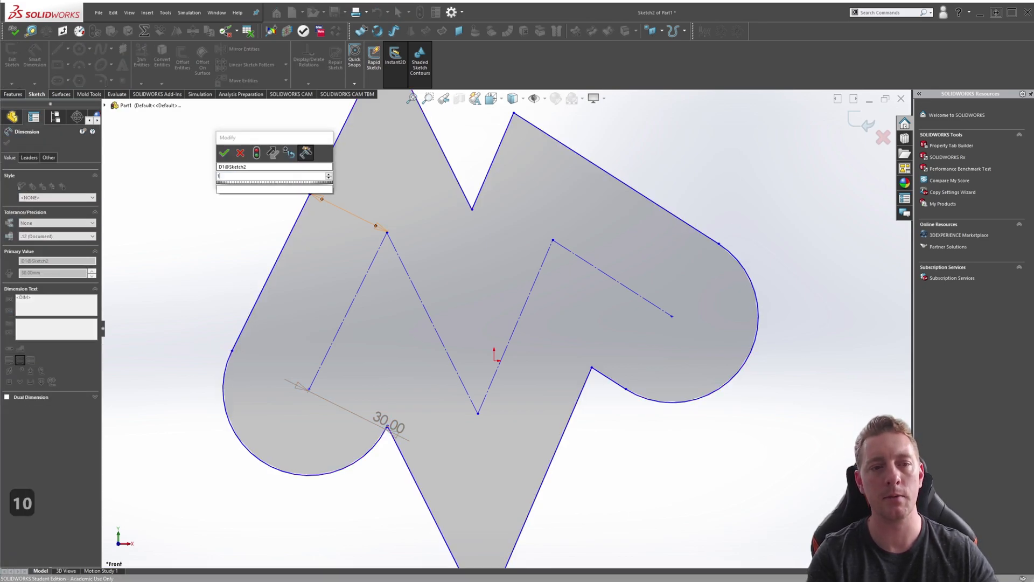
left_click(224, 152)
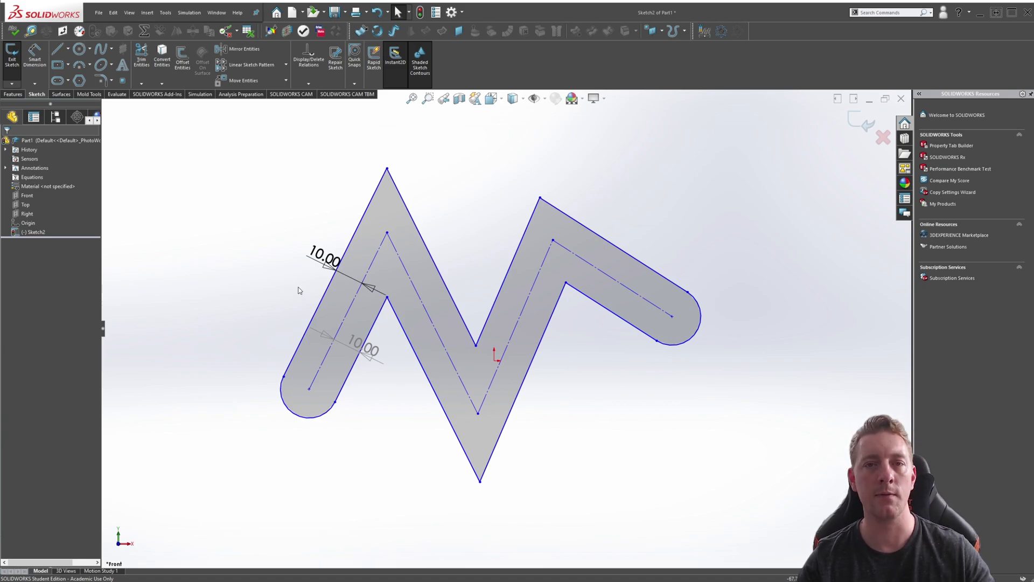
mouse_move(305, 259)
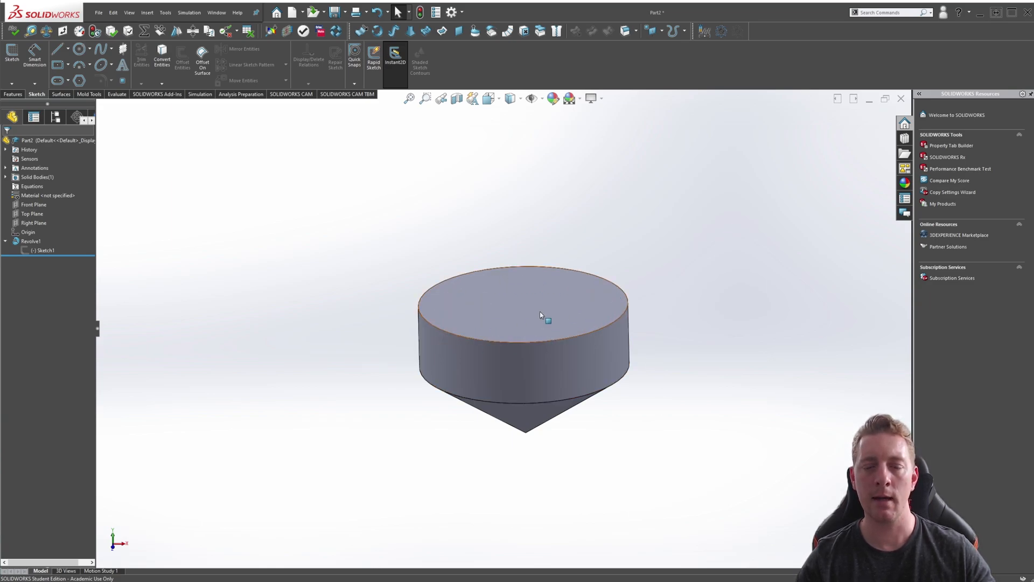
mouse_move(533, 306)
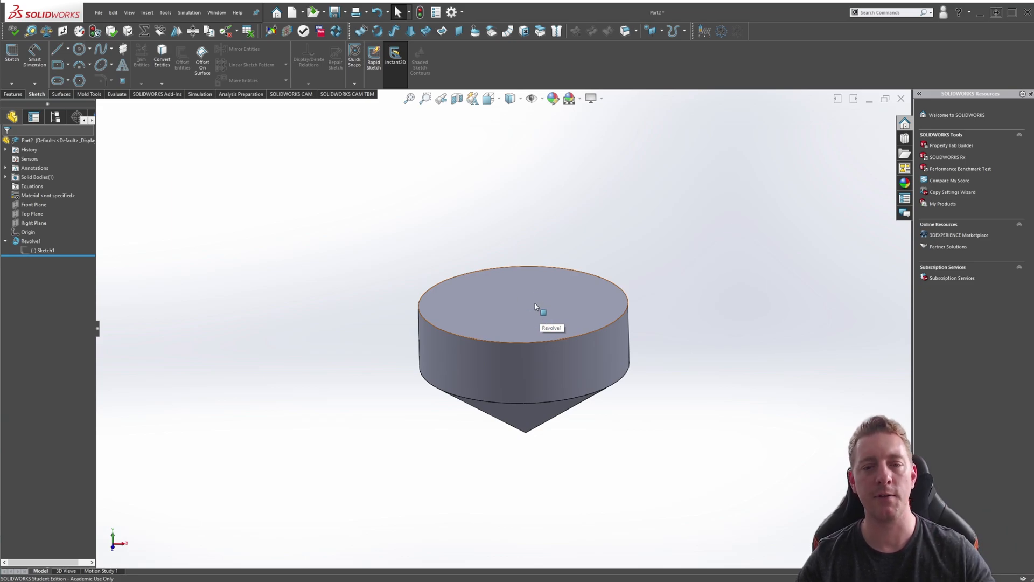
mouse_move(348, 338)
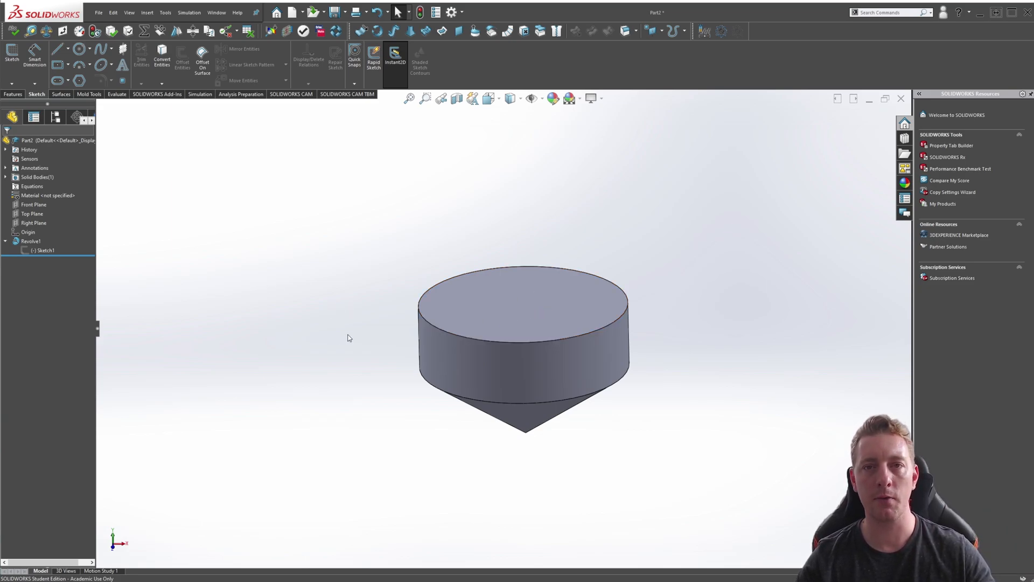
- Show the Part2 spinning top in the isometric view with Ctrl+7
key("Ctrl+7")
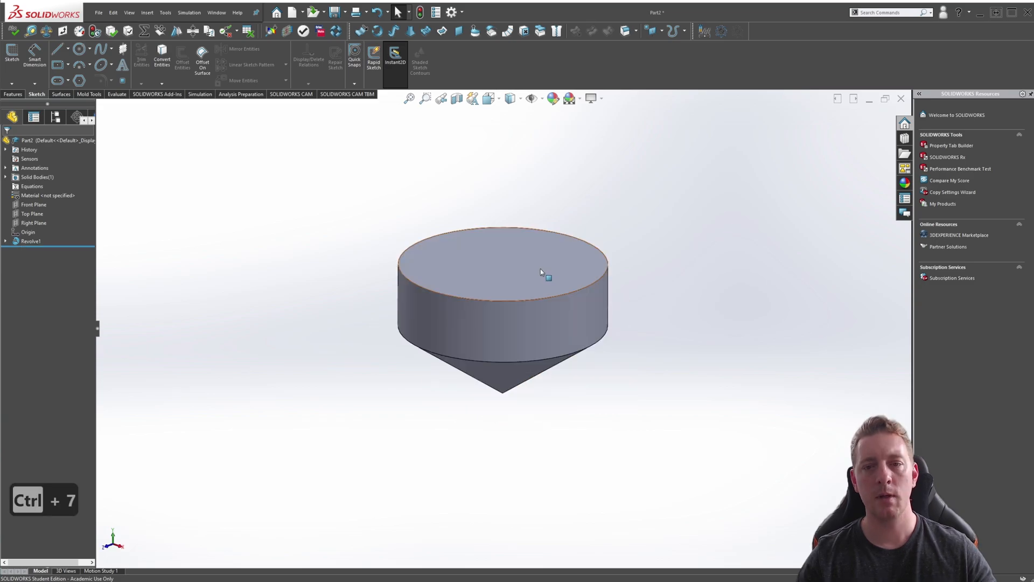
- Sketch on the top face and offset its edge inward on one side only
left_click(542, 272)
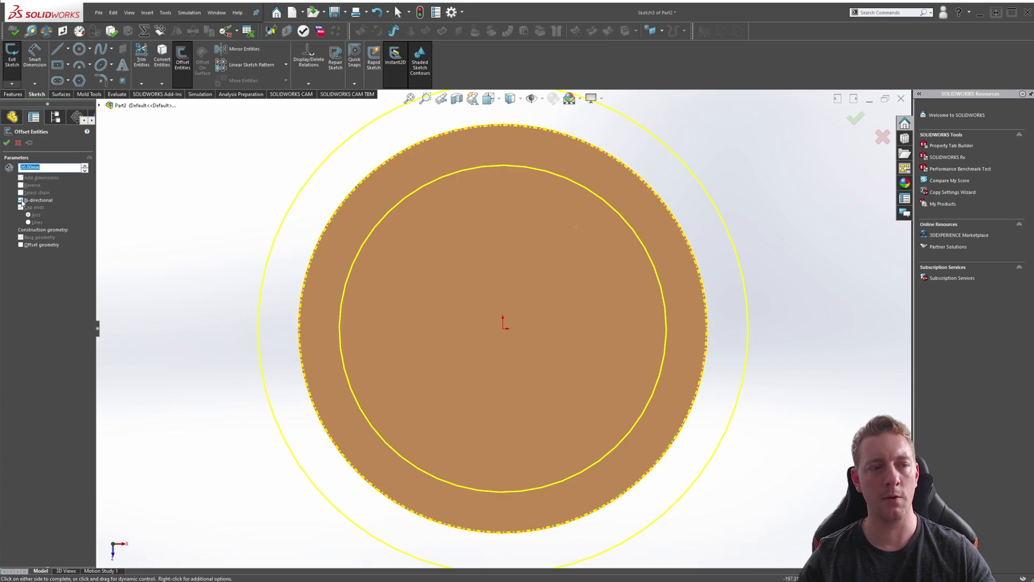
left_click(21, 200)
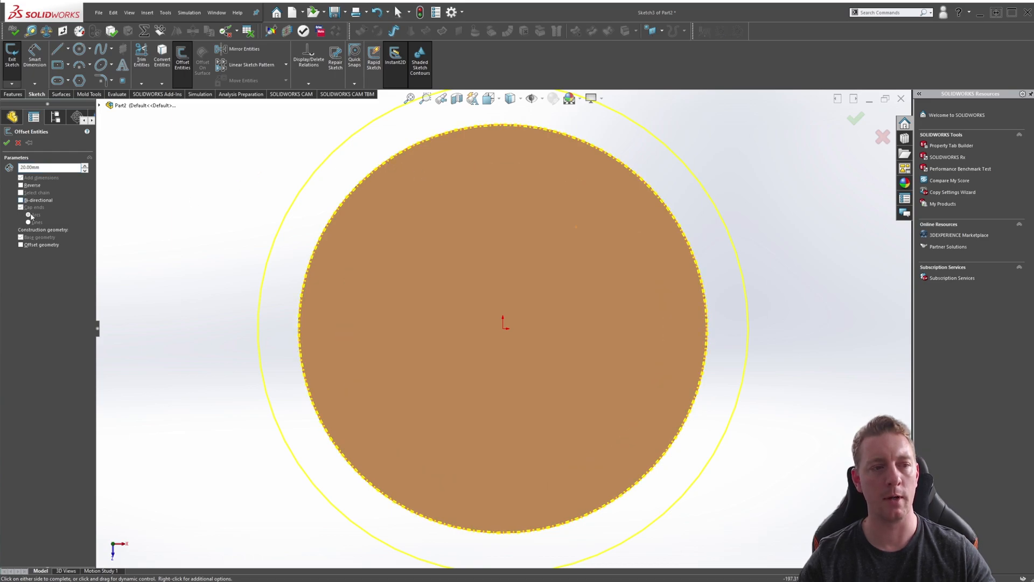
left_click(18, 186)
type("10")
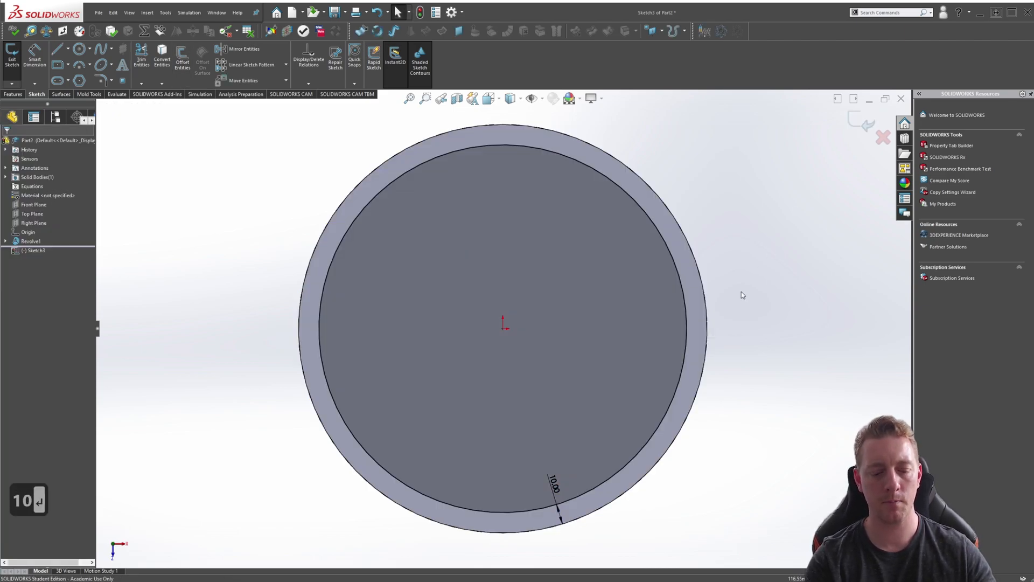
key("Ctrl+7")
type("200")
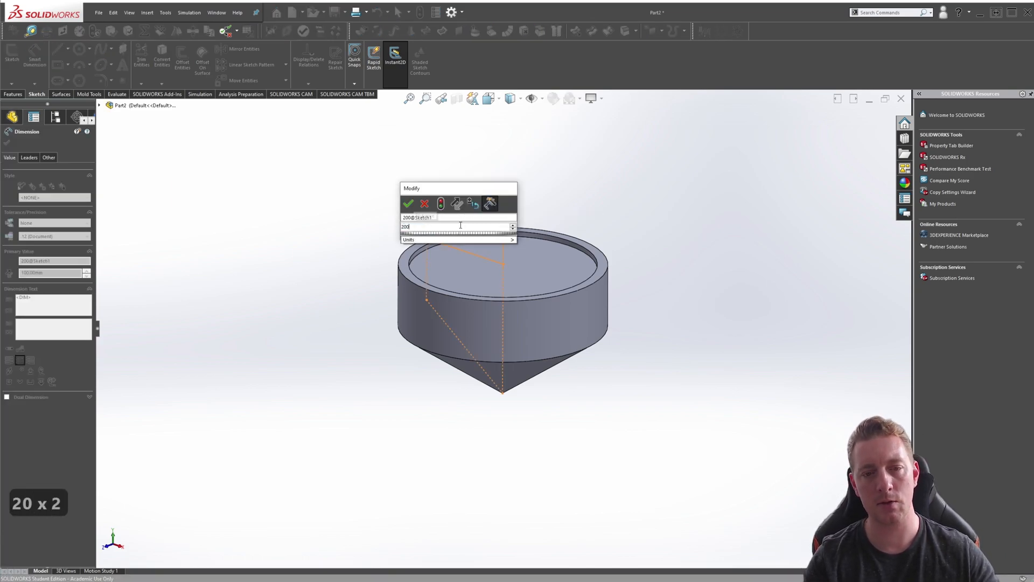
- Accept the doubled diameter value in the Modify box
left_click(408, 204)
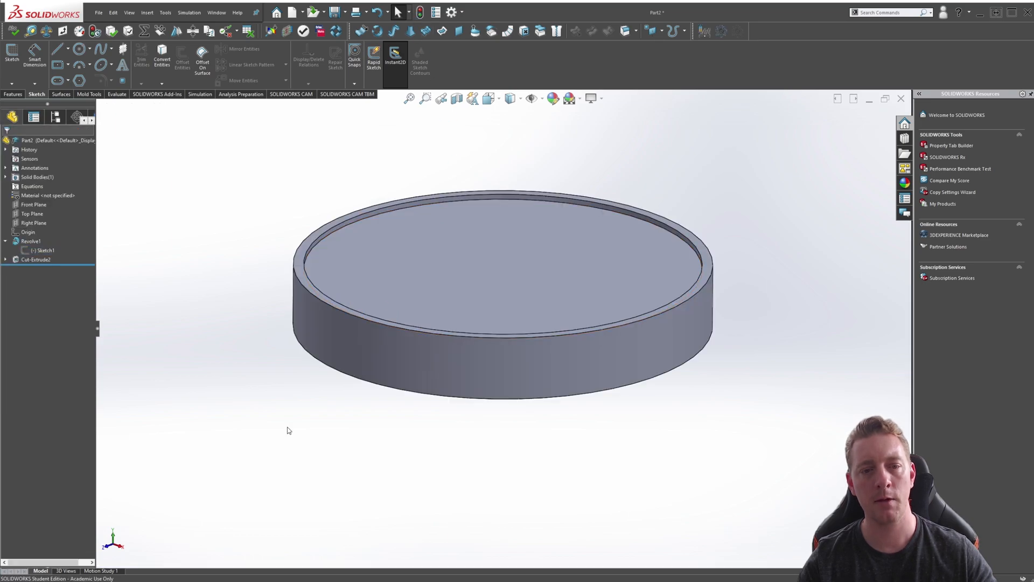
mouse_move(513, 409)
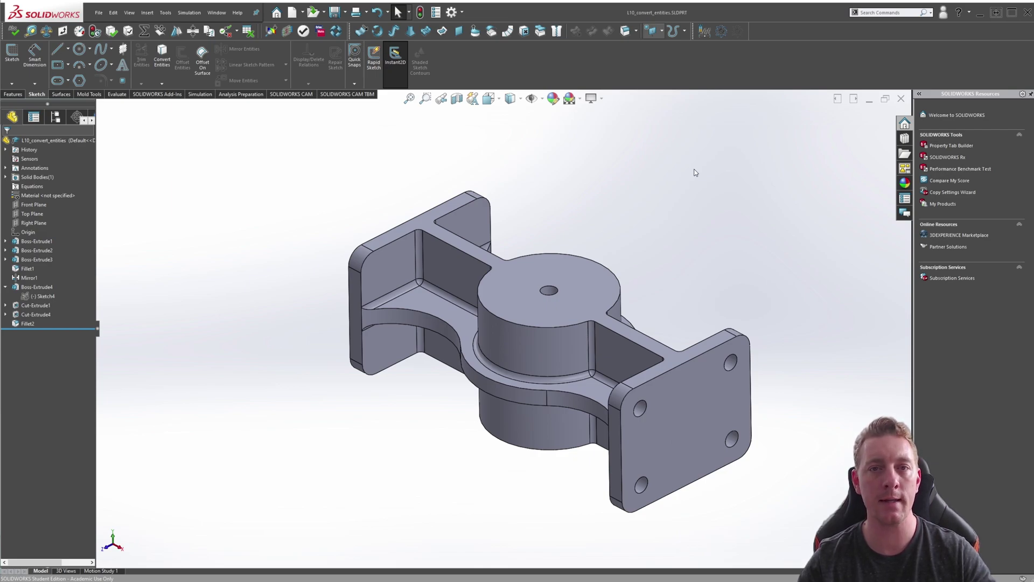
mouse_move(646, 240)
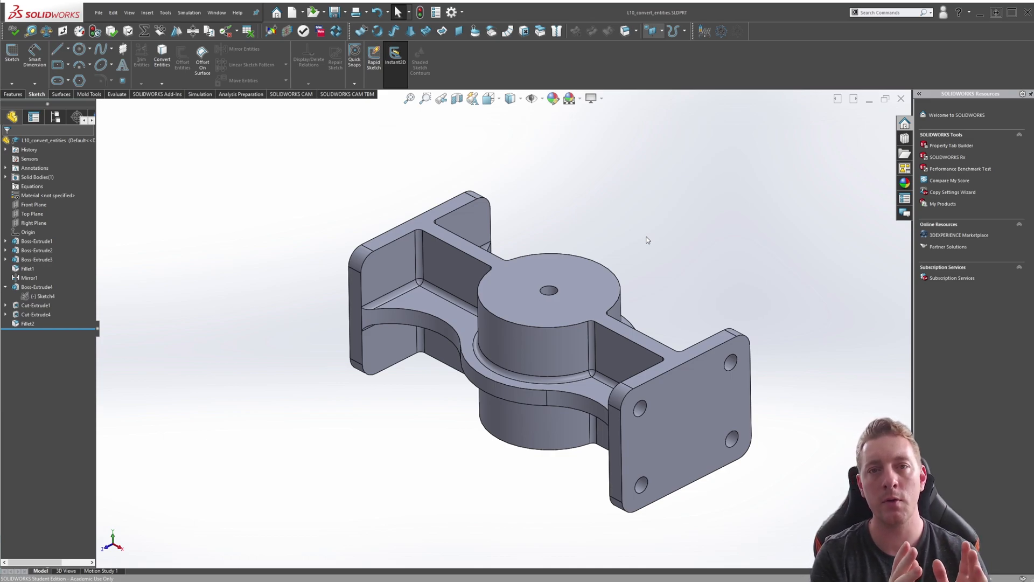
mouse_move(713, 277)
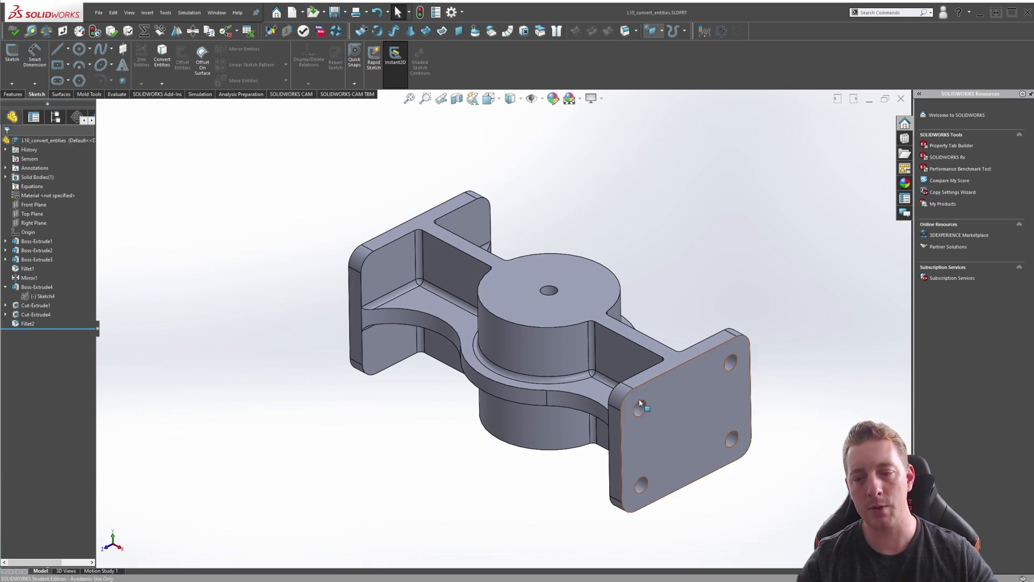
mouse_move(637, 461)
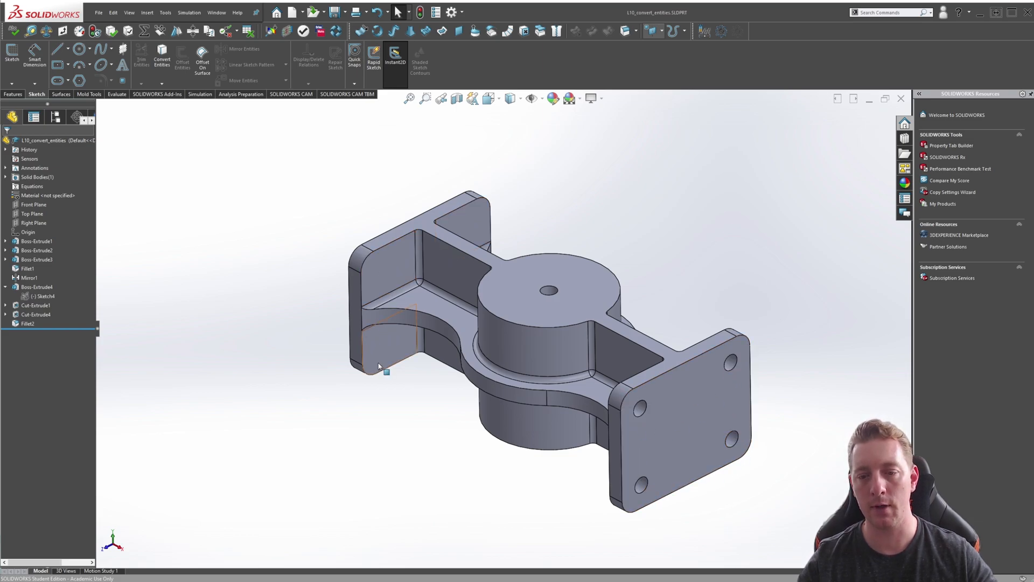
left_click(36, 314)
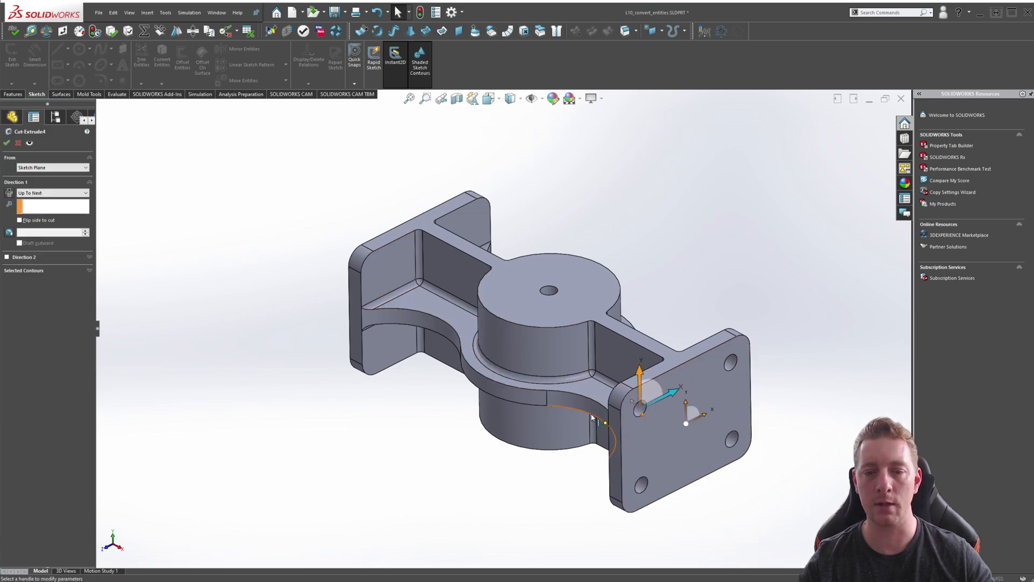
left_click(49, 193)
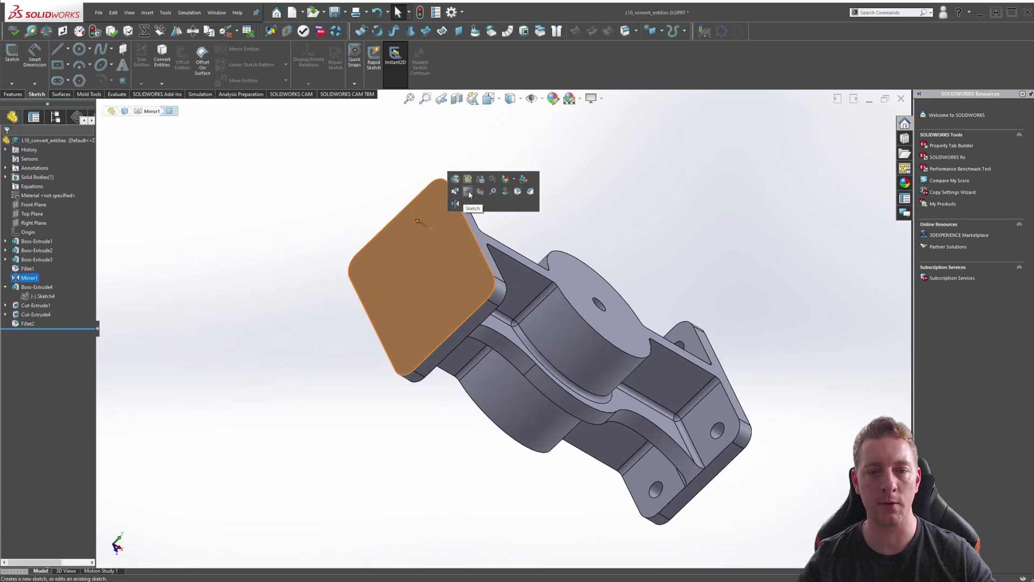
- Open a sketch on the front plate face and launch Convert Entities
left_click(456, 178)
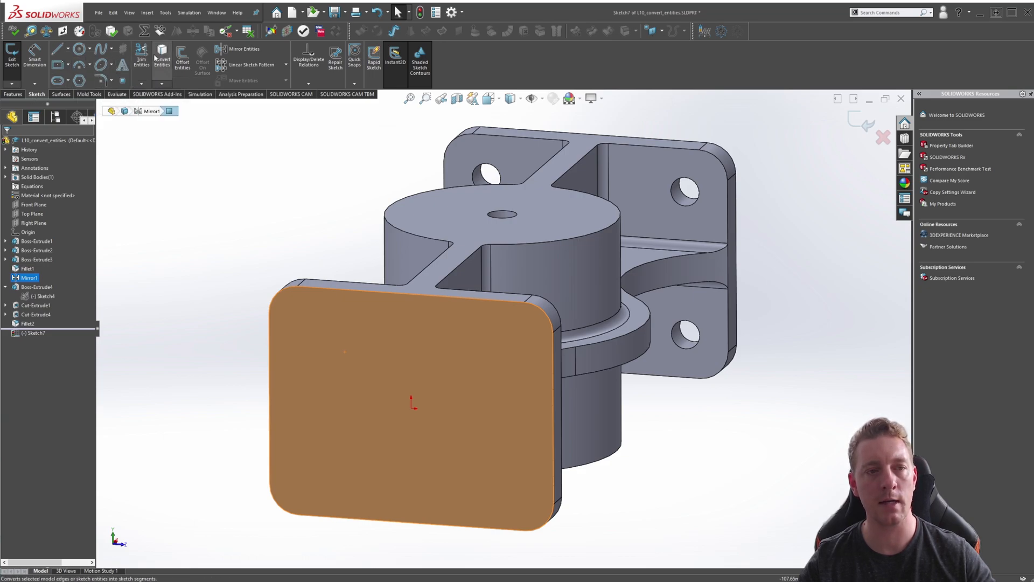
left_click(166, 13)
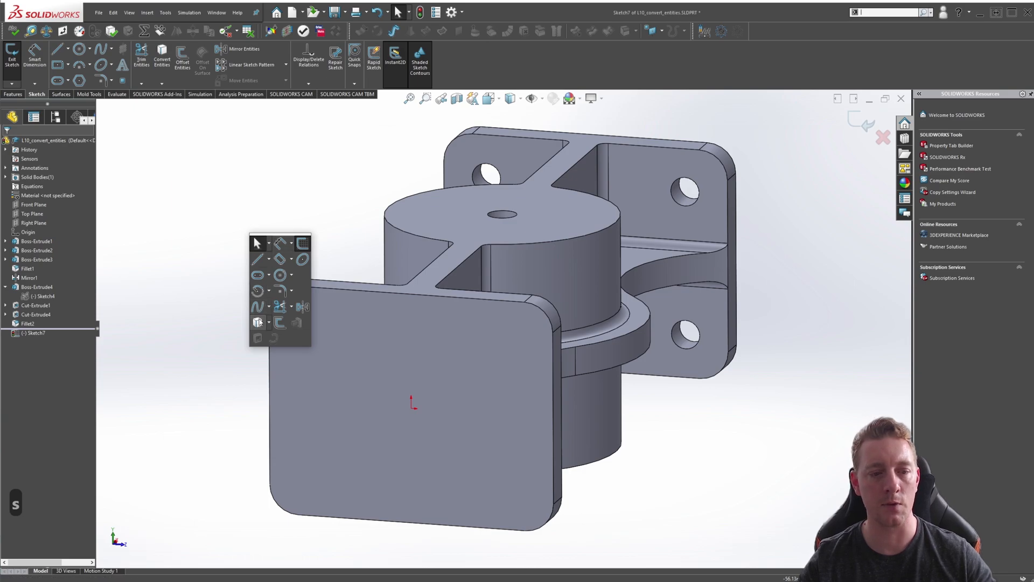
mouse_move(258, 322)
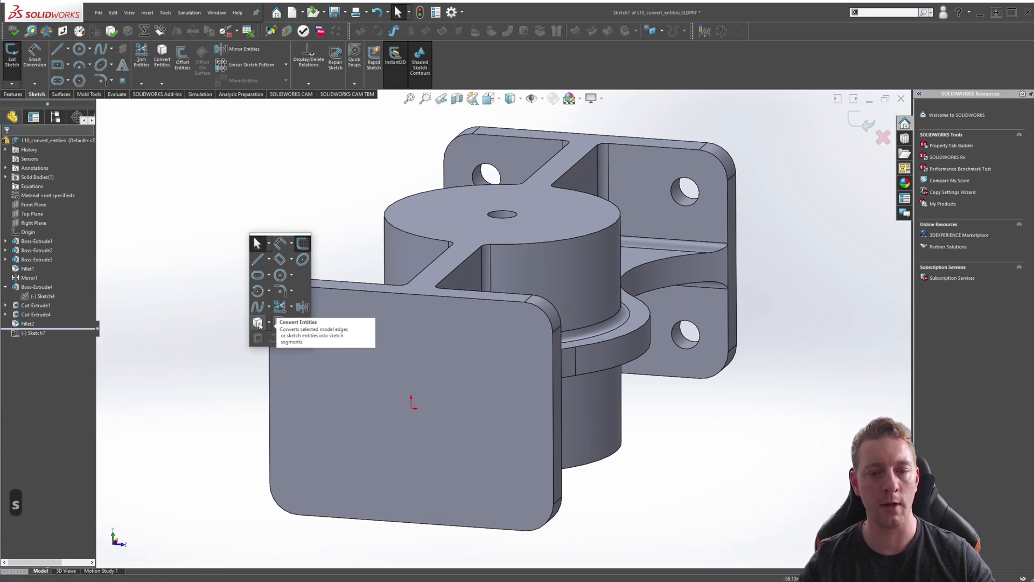
left_click(257, 322)
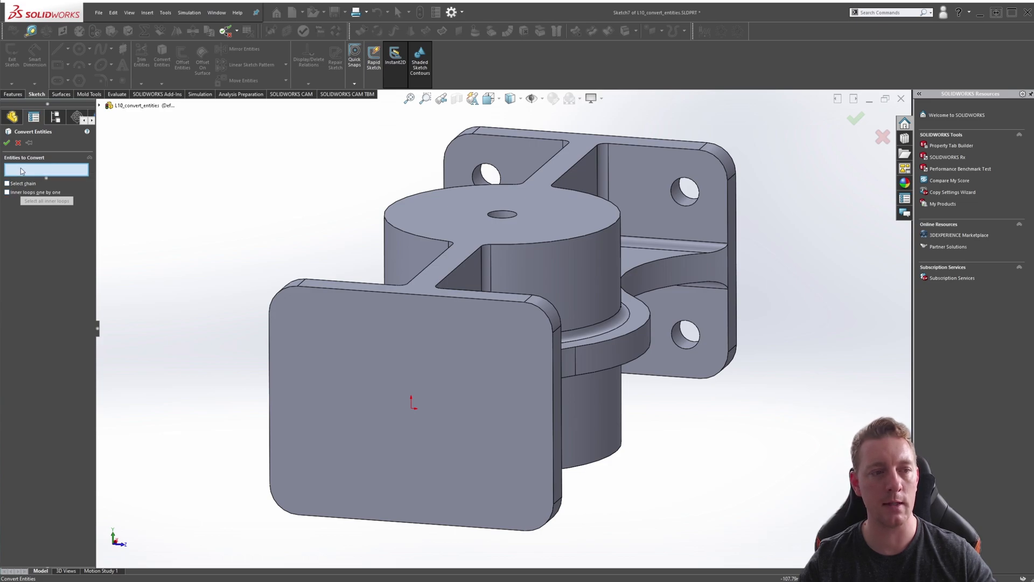
mouse_move(21, 171)
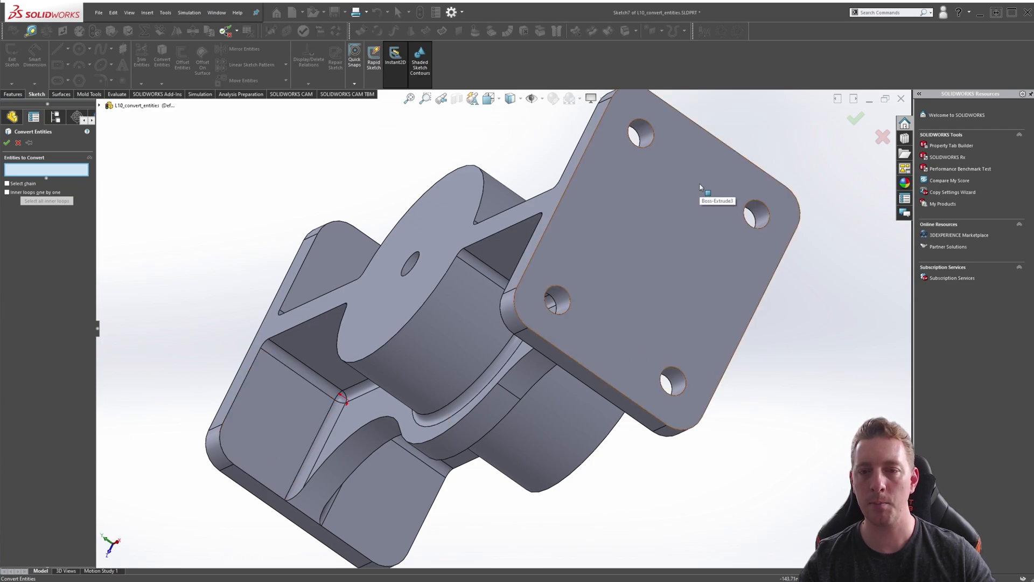
- Select the back plate face and all its inner hole loops for conversion
left_click(699, 185)
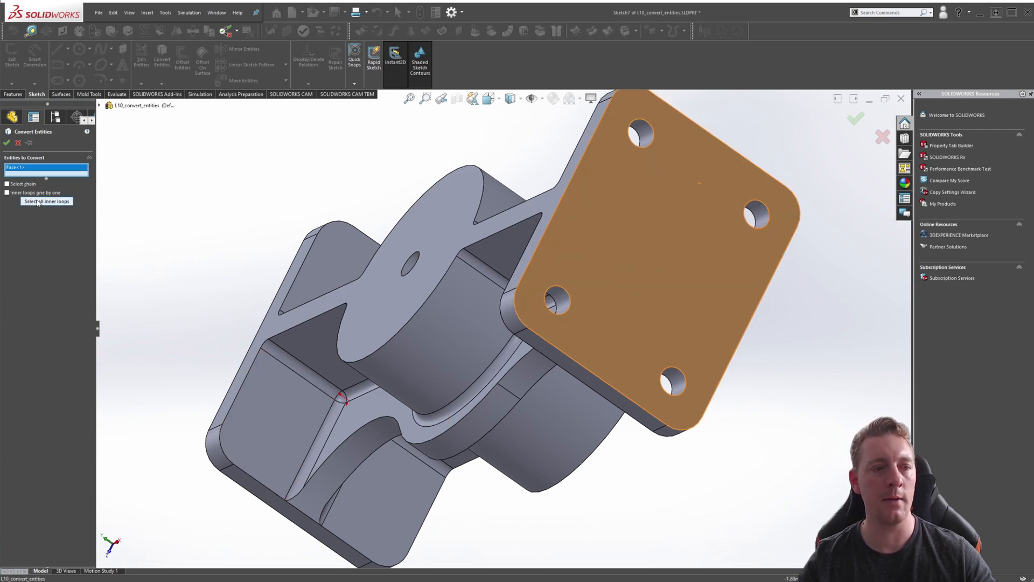
left_click(46, 201)
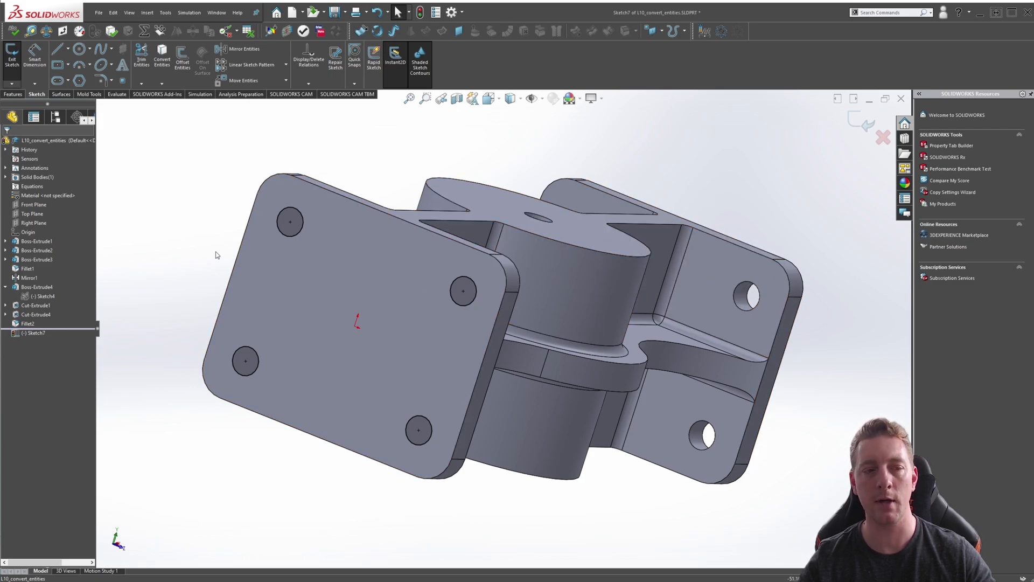
left_click(289, 222)
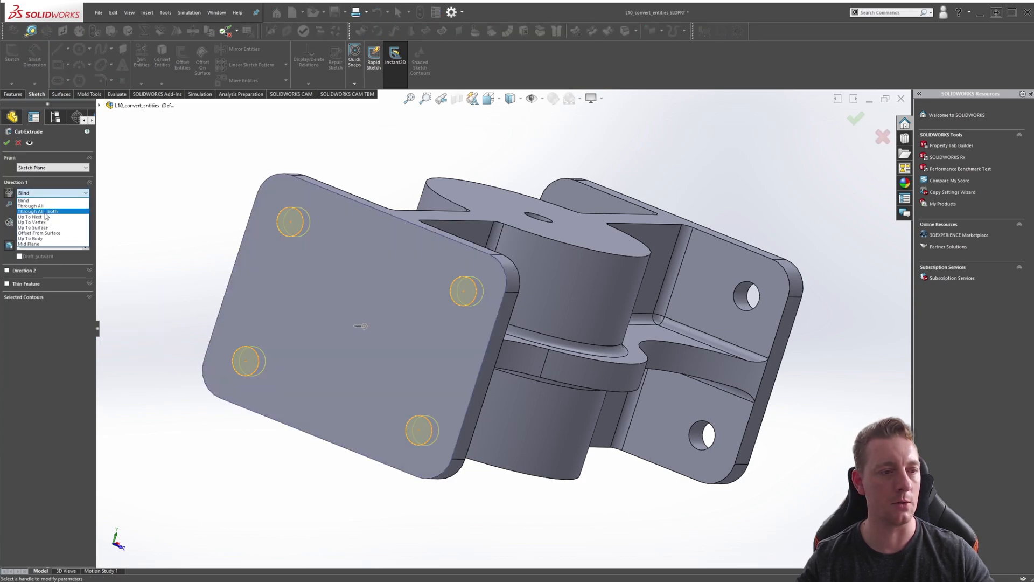
- Set the cut to Through All - Both, then display the back plate's hole dimensions
left_click(30, 216)
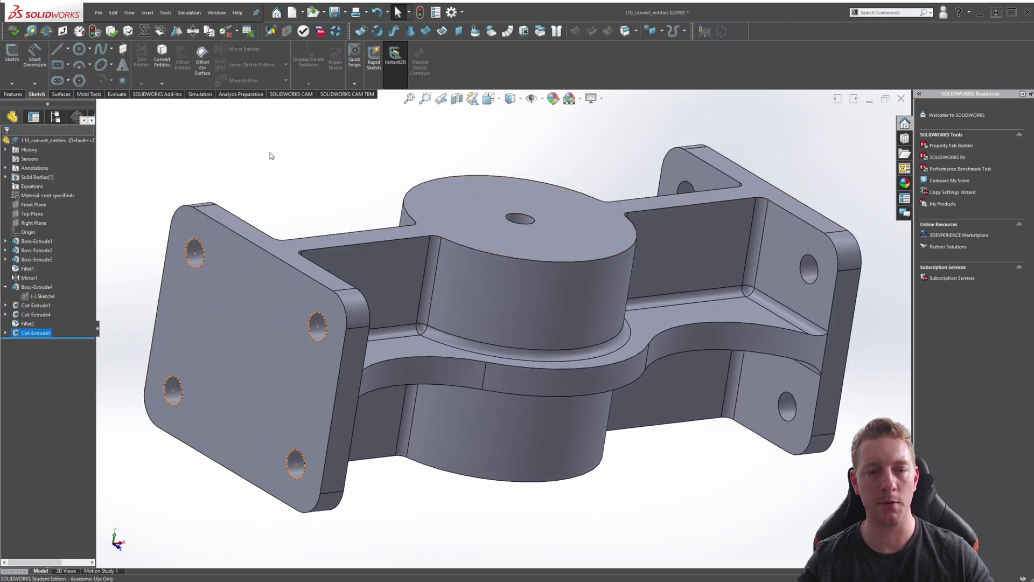
left_click(35, 314)
type("20")
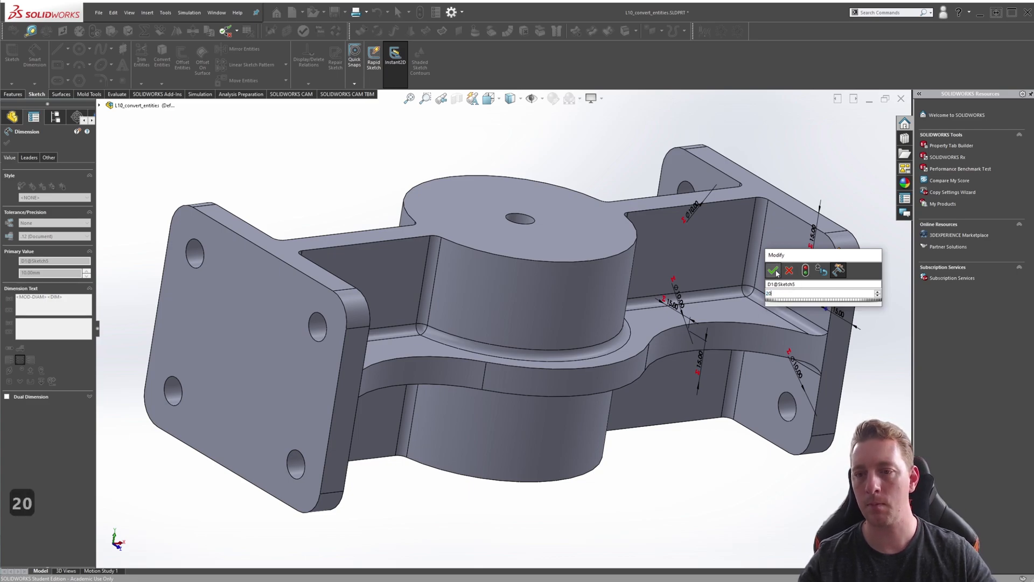
- Confirm the 20 mm diameter for the back plate holes so the front plate holes enlarge to match
left_click(771, 271)
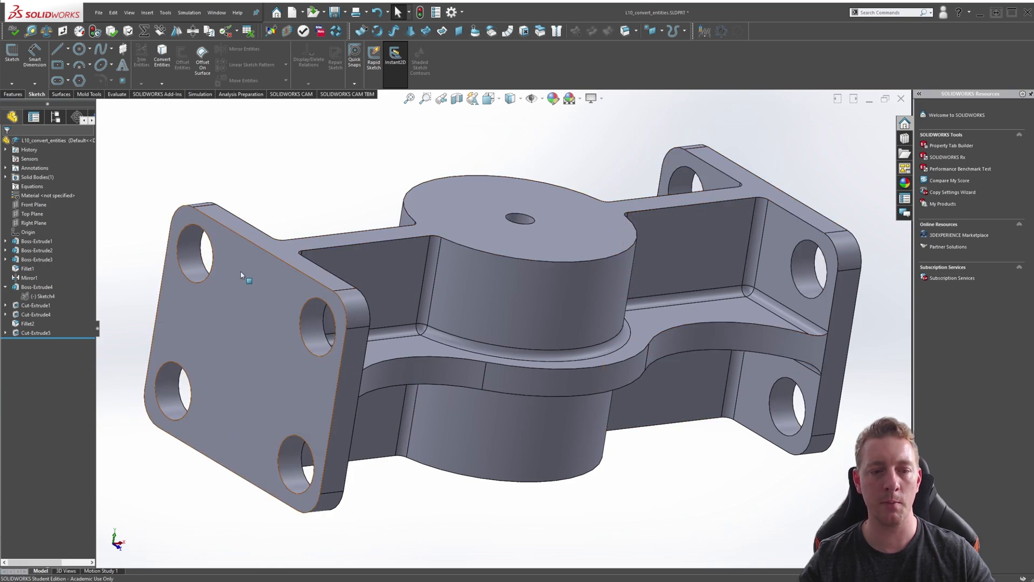
mouse_move(245, 292)
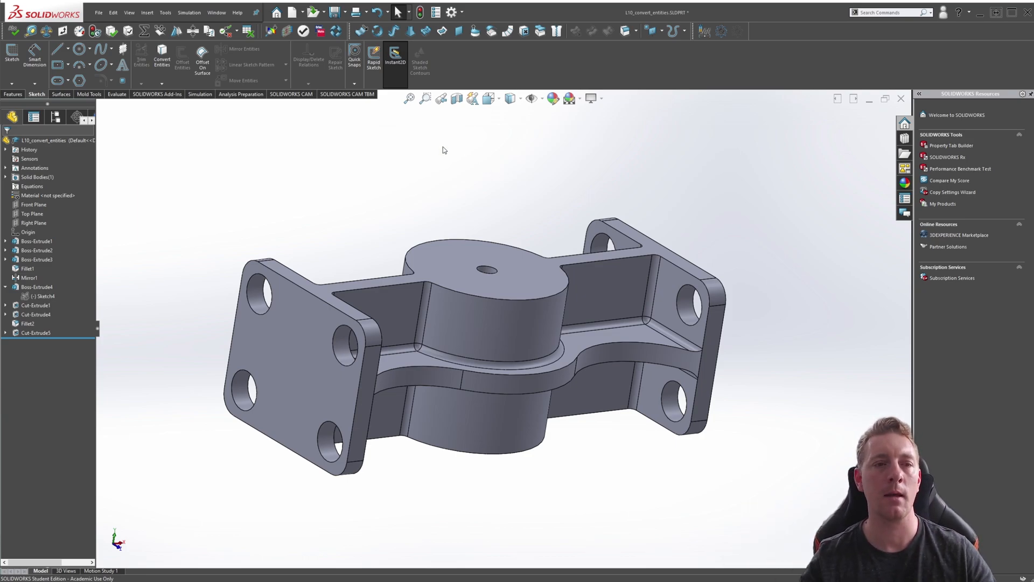
mouse_move(403, 185)
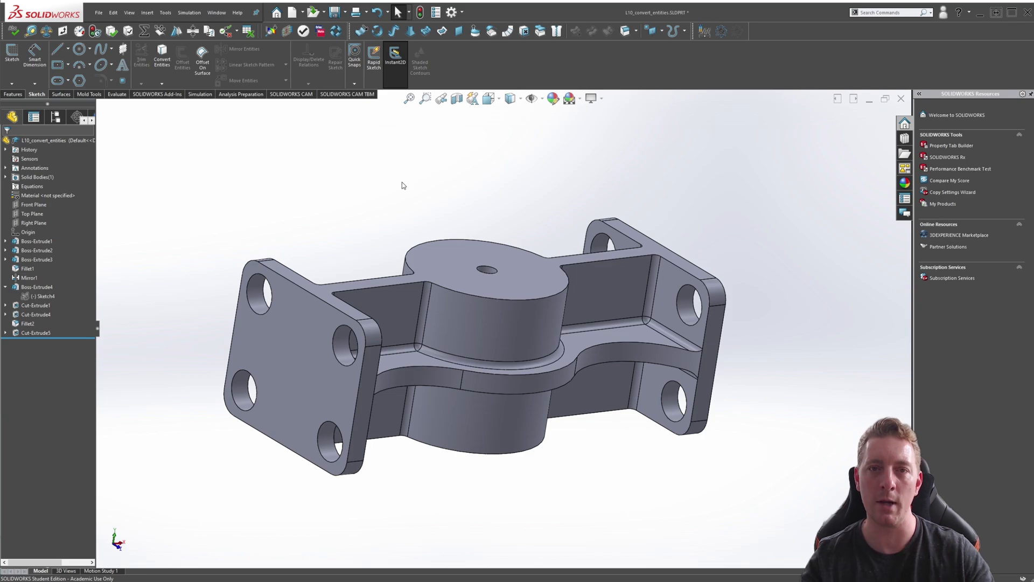
mouse_move(479, 179)
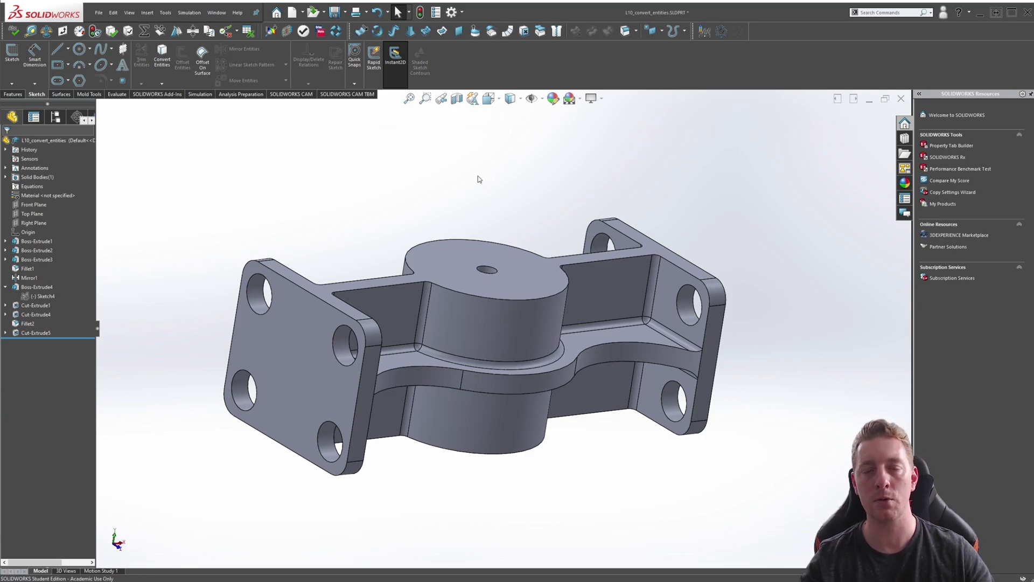